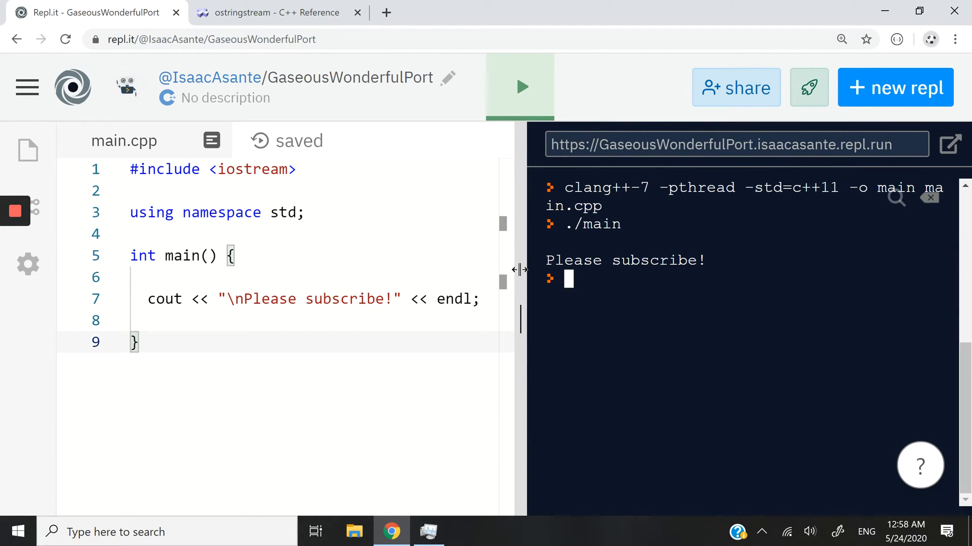
Read the std::ostringstream class description on the cplusplus.com reference page
click(271, 13)
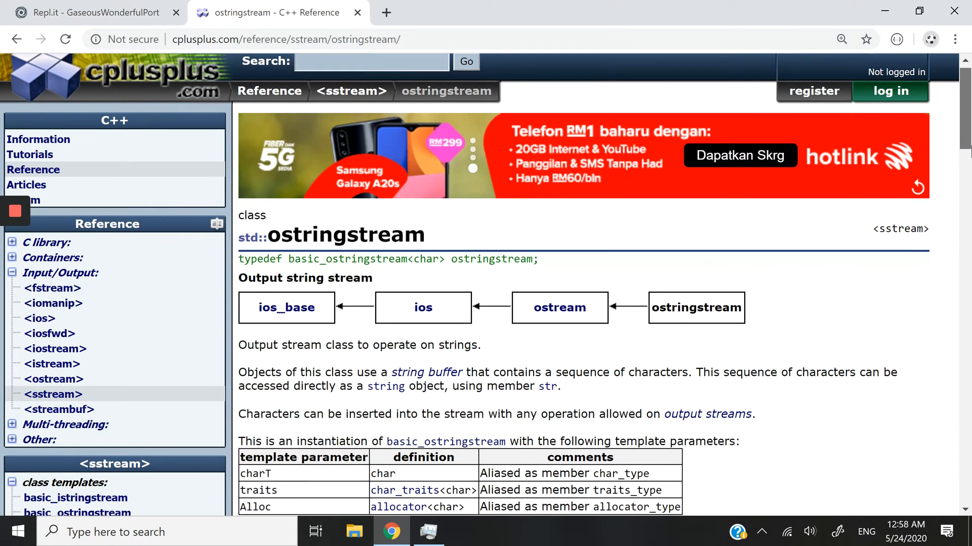
scroll(down, 3)
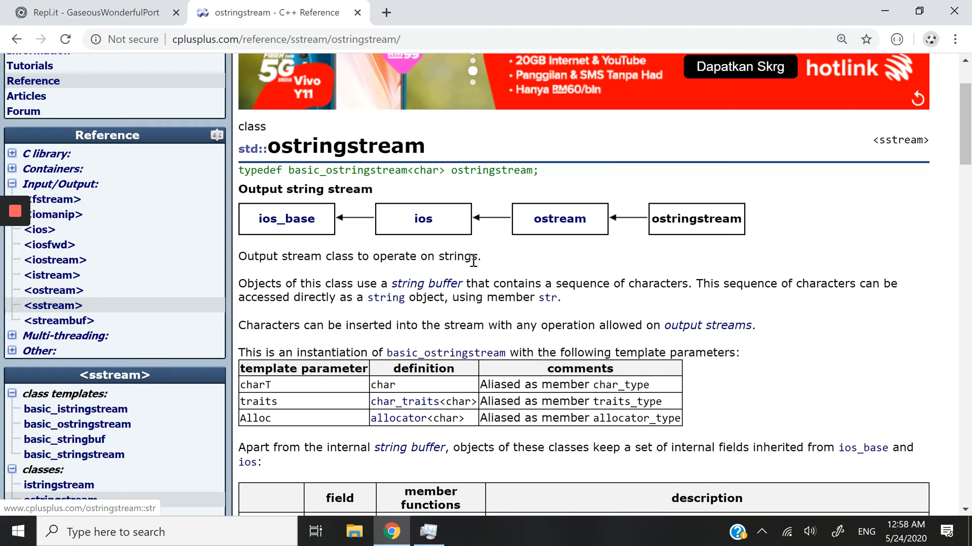
drag(374, 256, 480, 256)
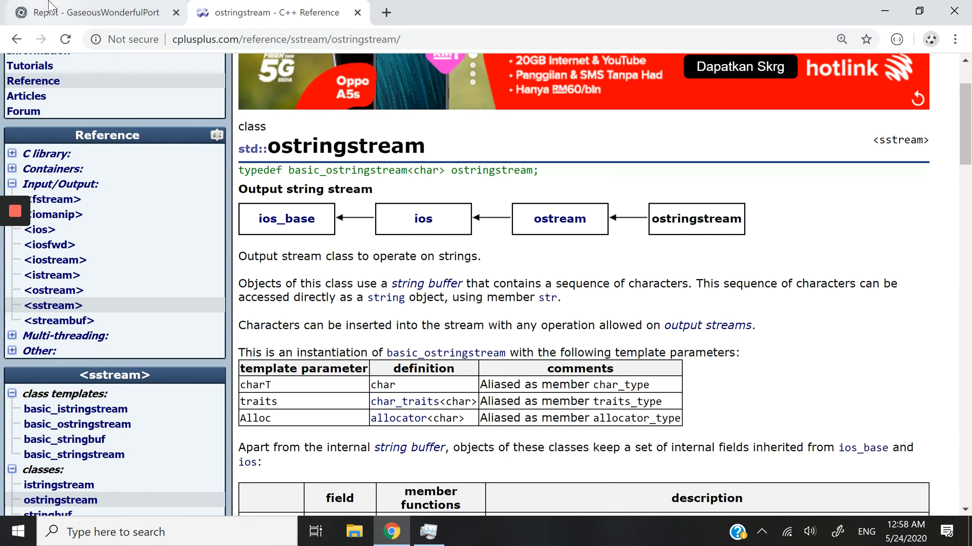
Return to main.cpp in Repl.it and add a blank line below the iostream include
click(90, 12)
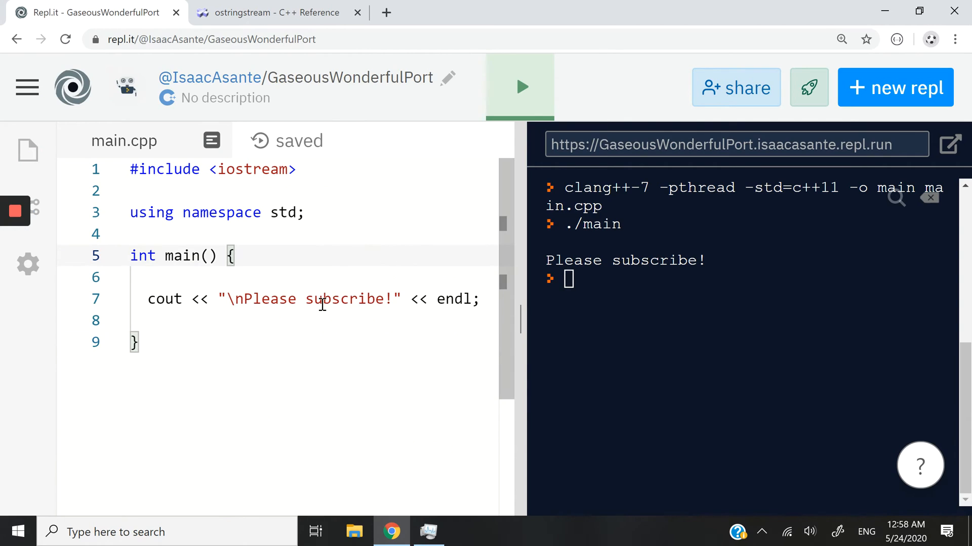
mouse_move(290, 273)
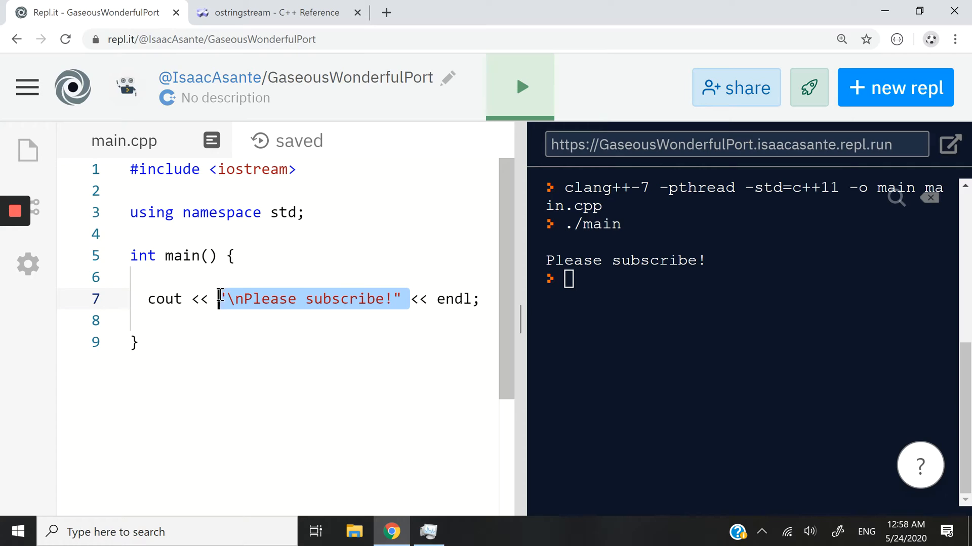
mouse_move(446, 261)
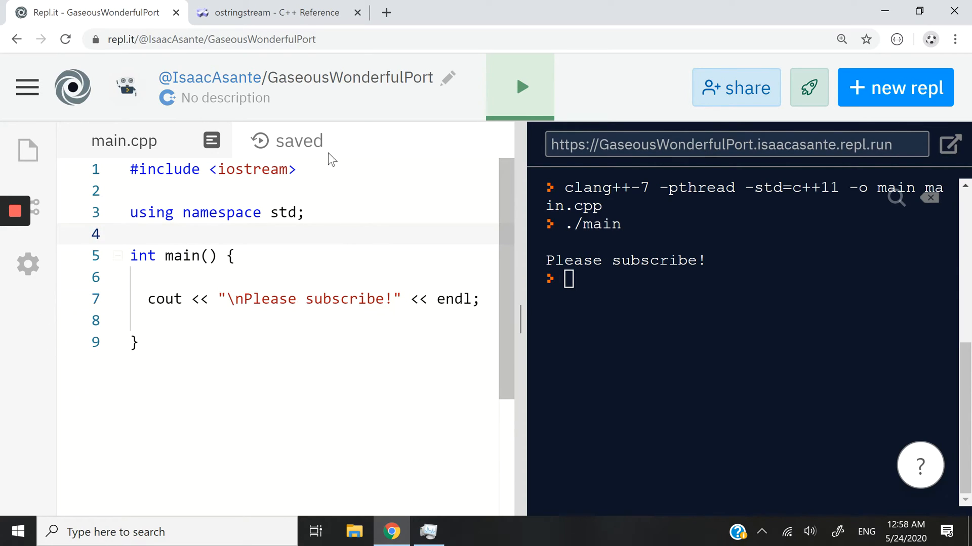
mouse_move(259, 217)
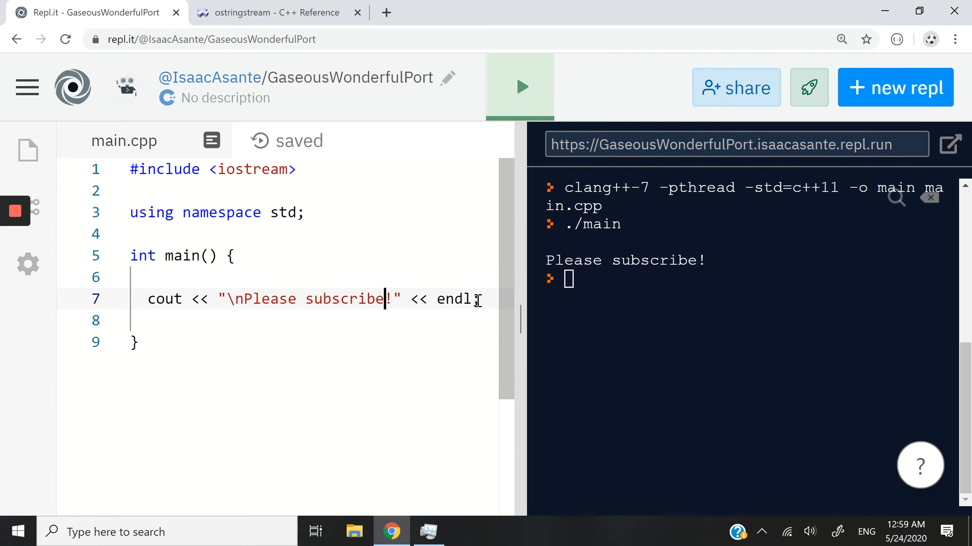
double_click(625, 261)
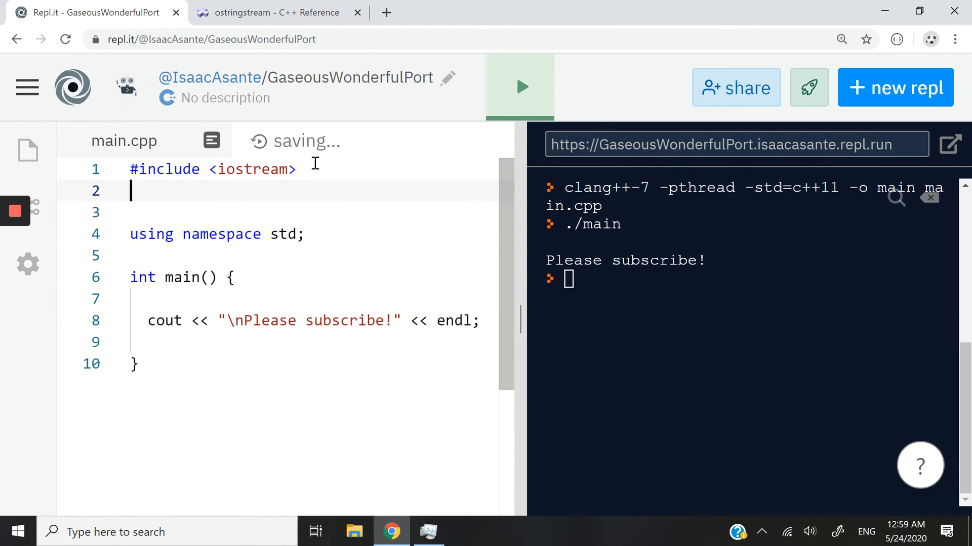
Add #include <sstream> to the program after a glance at the reference
click(272, 12)
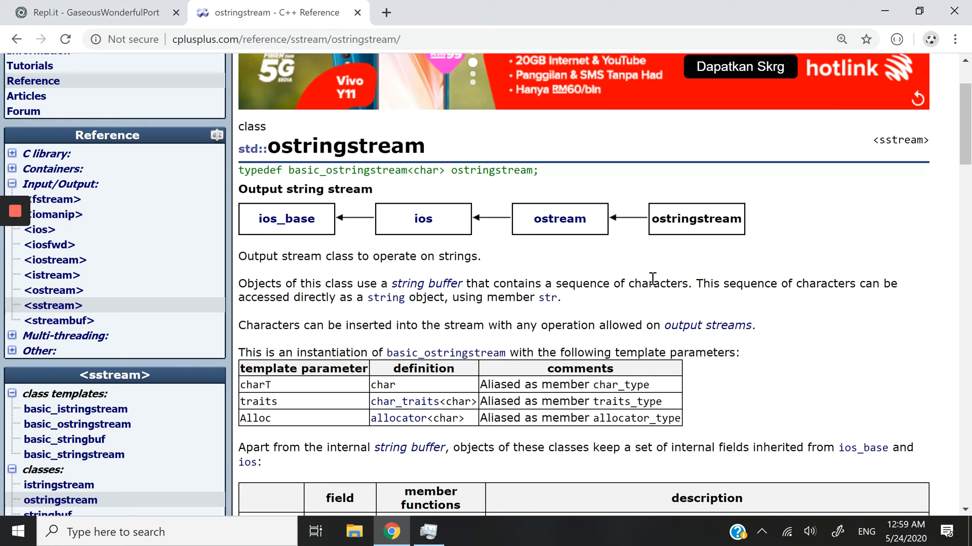
click(90, 12)
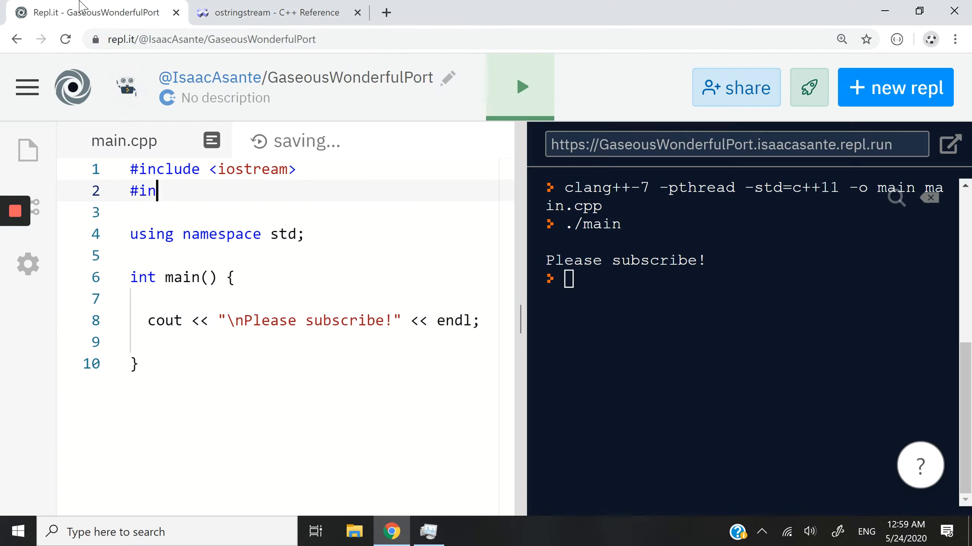
text(clude <sst)
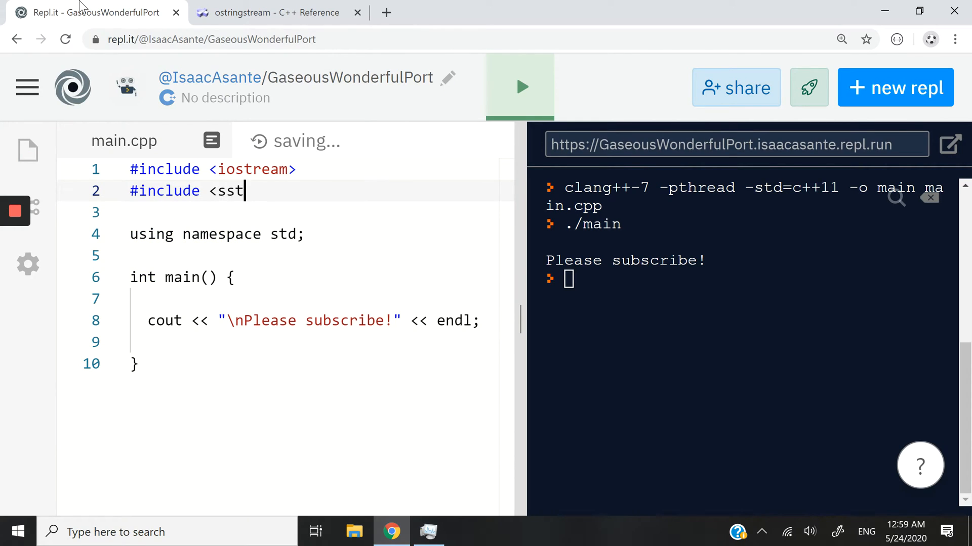
text(ream>)
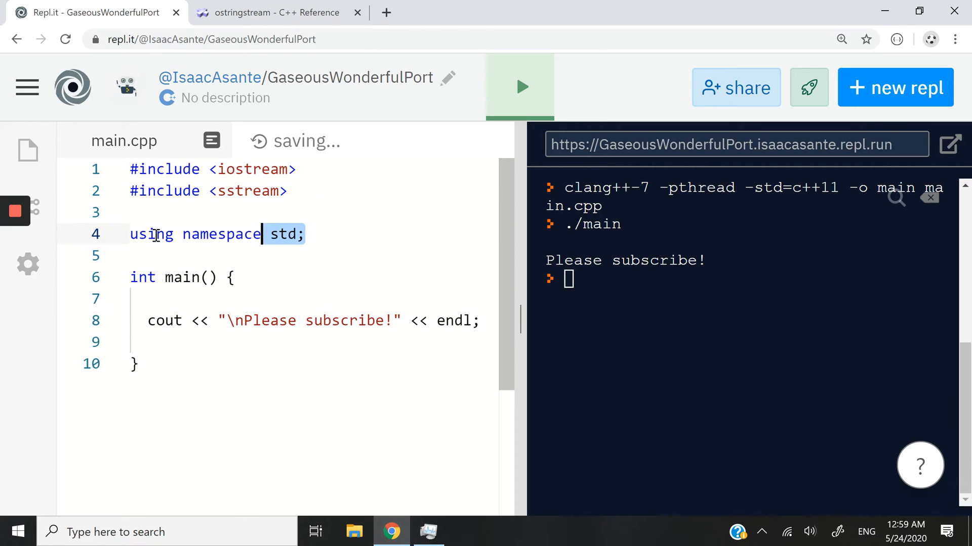
Declare ostringstream os in main and stream "\nTesting if os works." << endl into it
click(192, 298)
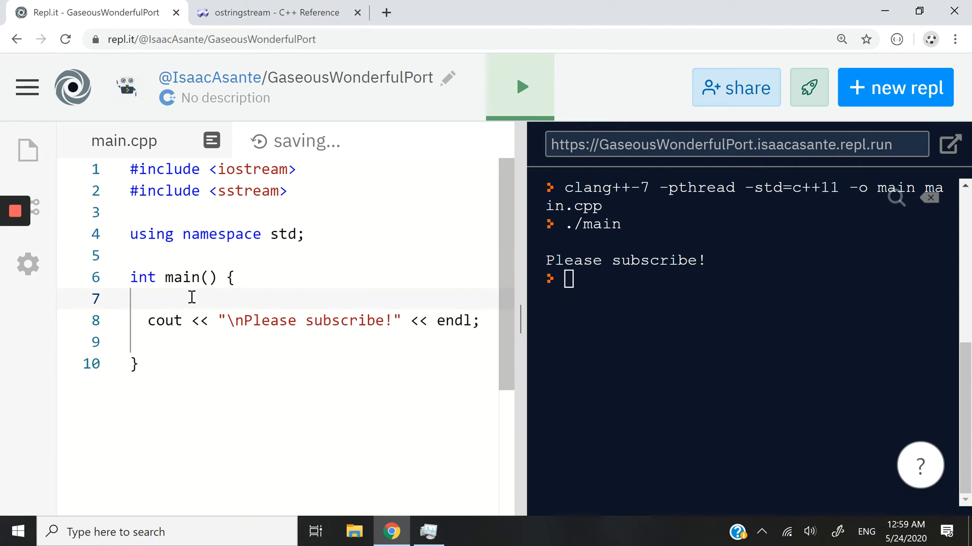
text(ostringstri)
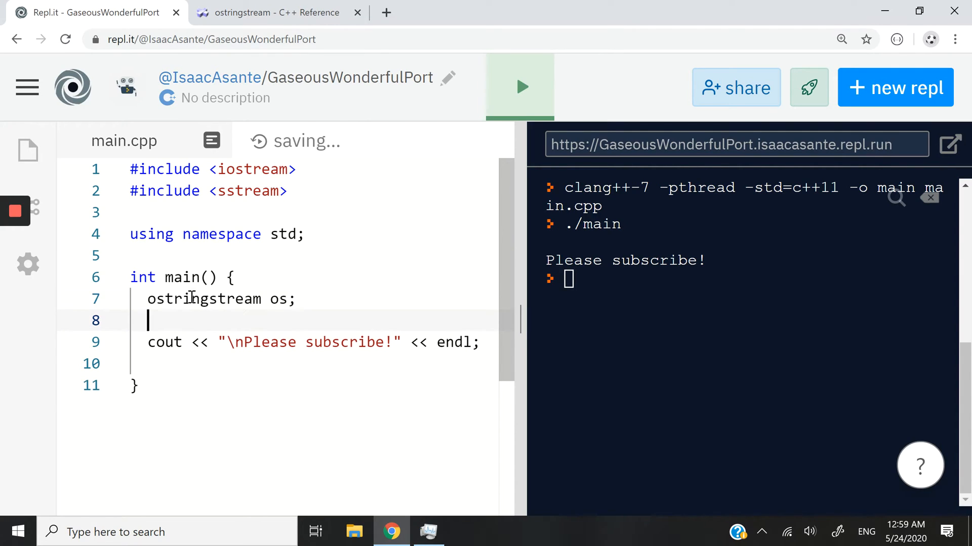
text(os << ")
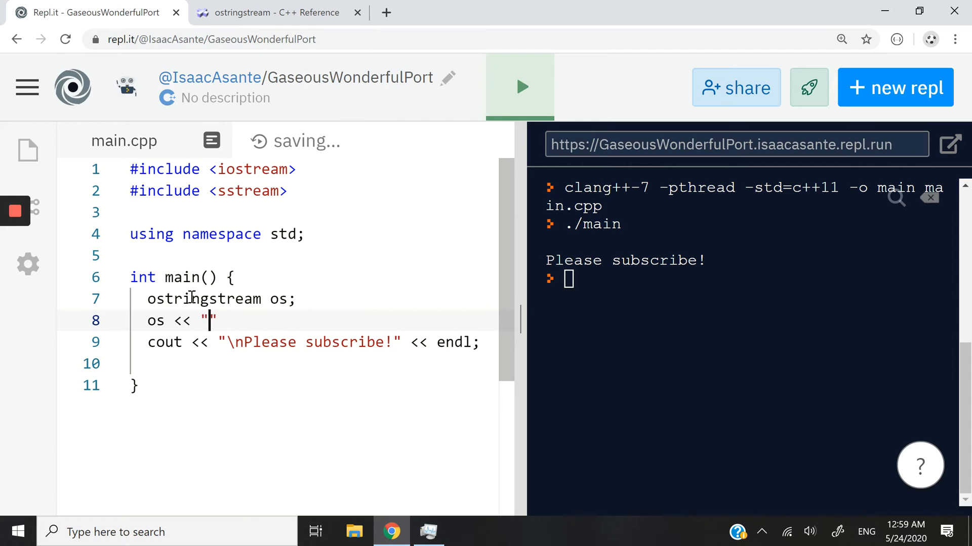
text(Test)
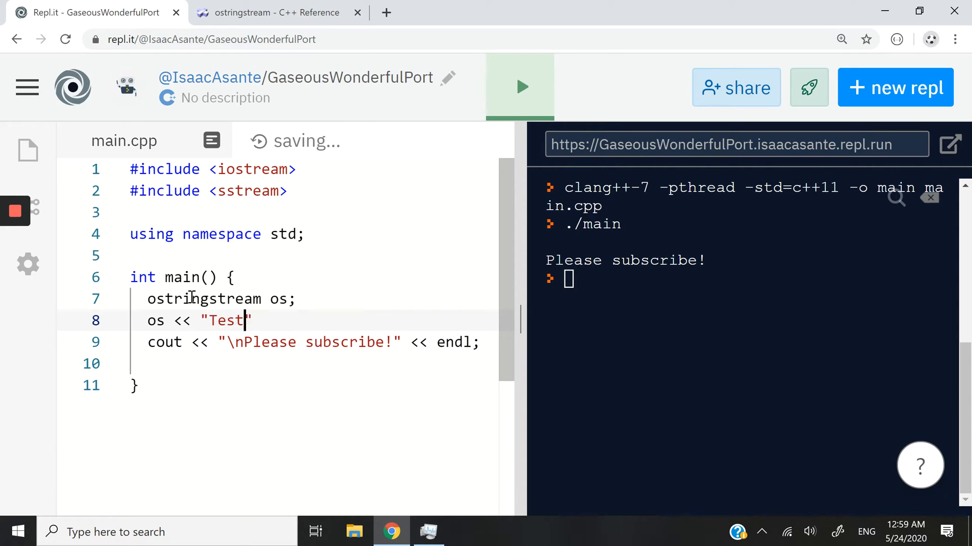
text(ing if os work)
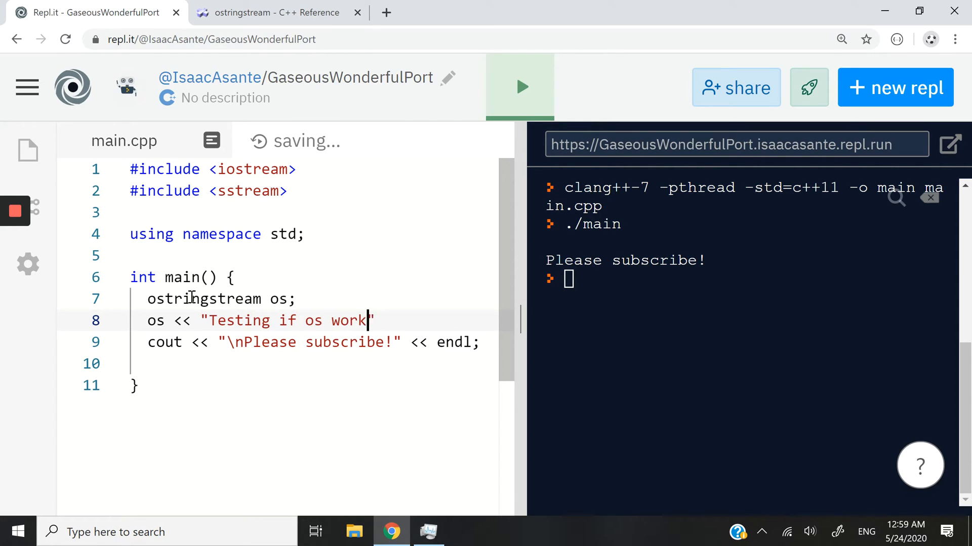
text(s." << endl;)
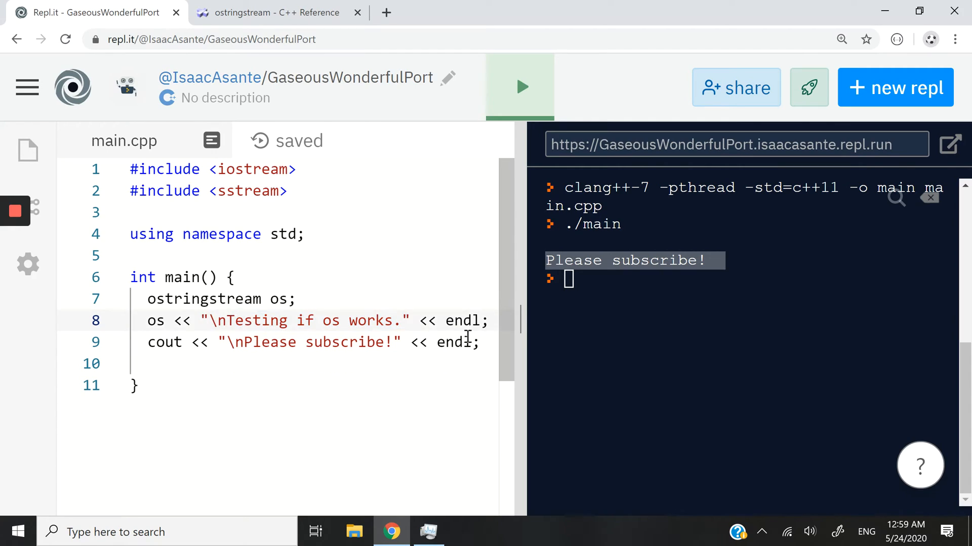
Print os.str() to cout and run so "Testing if os works." appears in the console
text(cout <<)
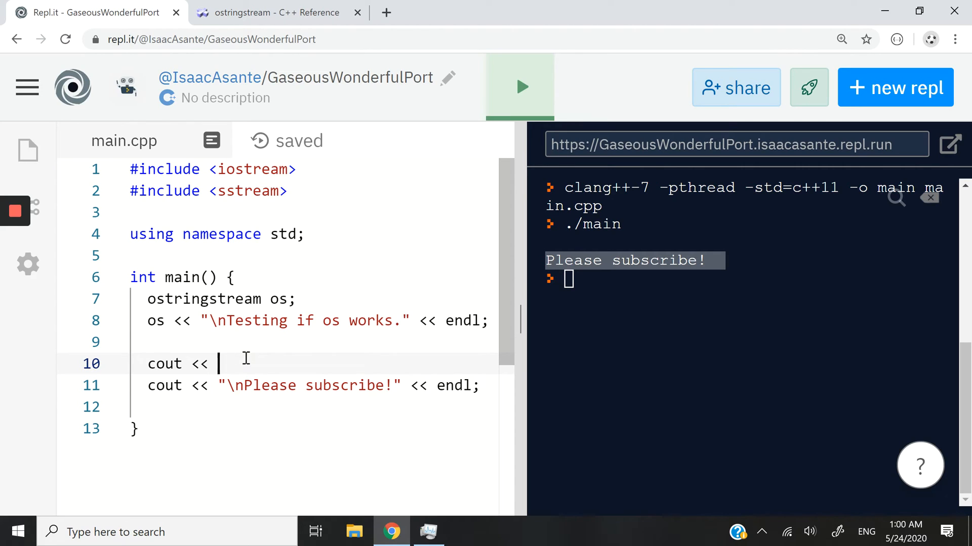
text(os.)
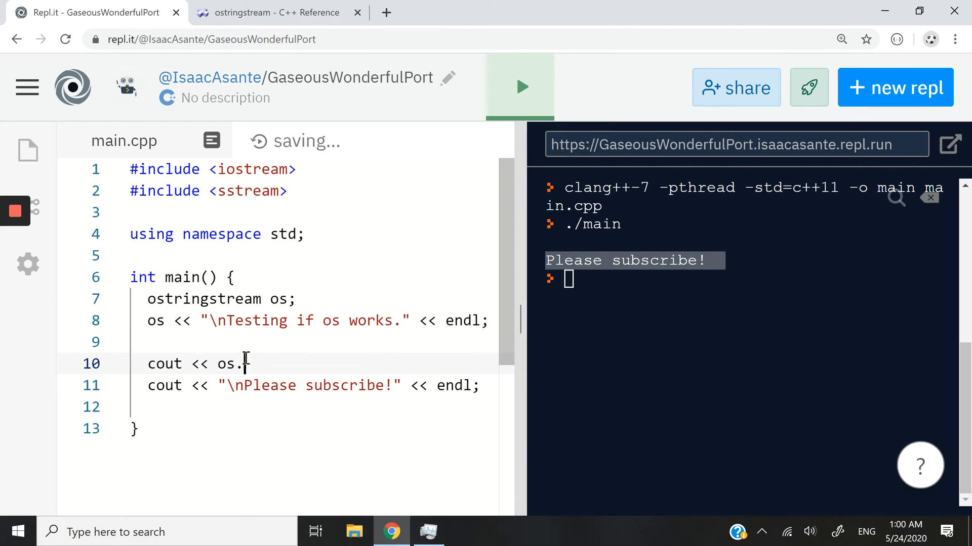
text(str();)
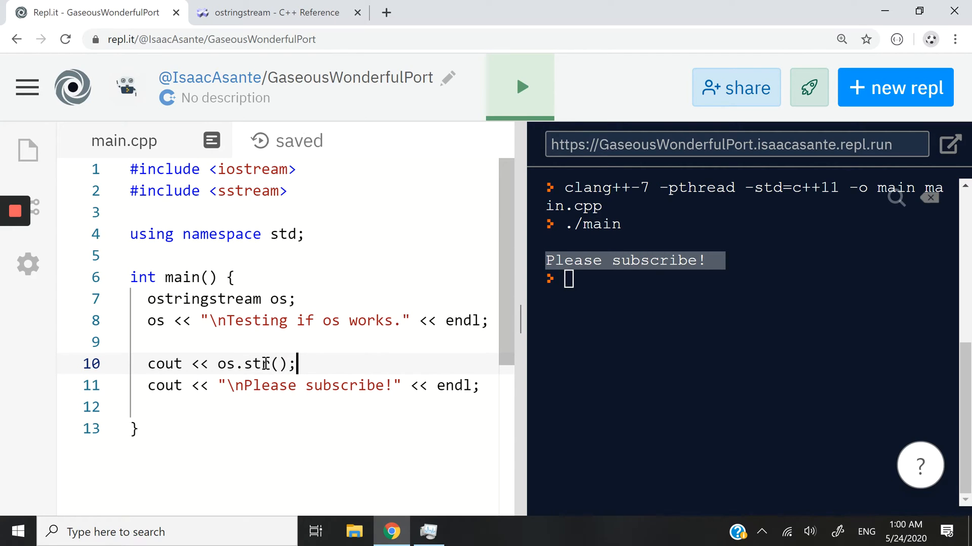
mouse_move(411, 254)
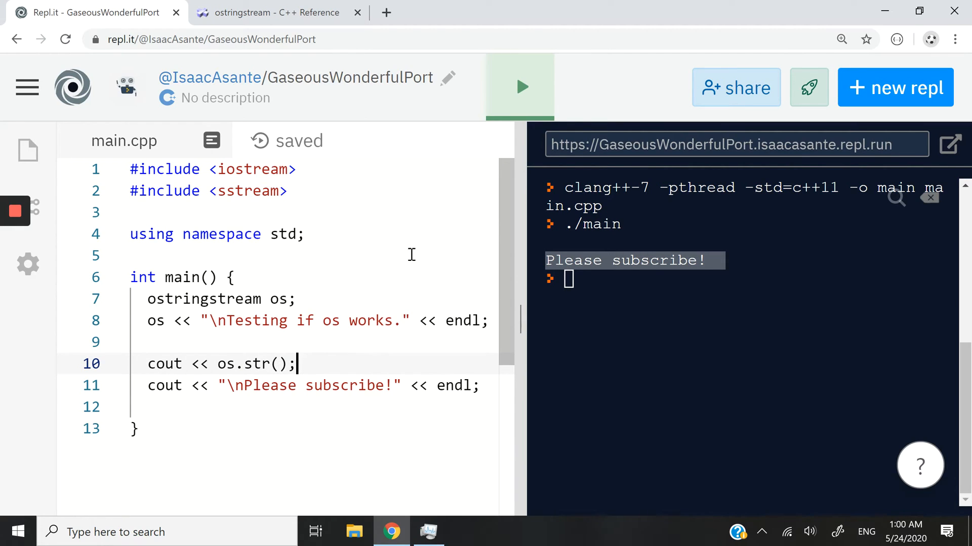
click(519, 86)
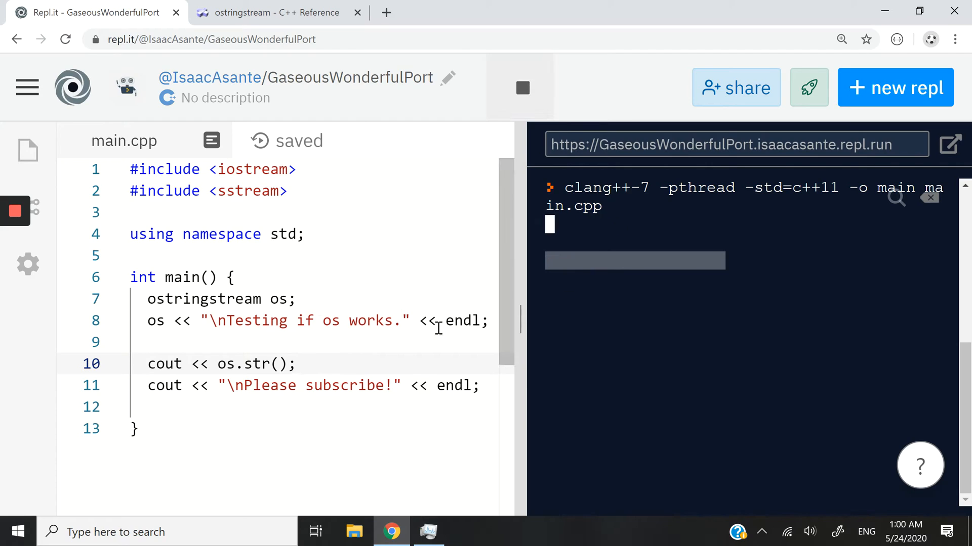
click(520, 87)
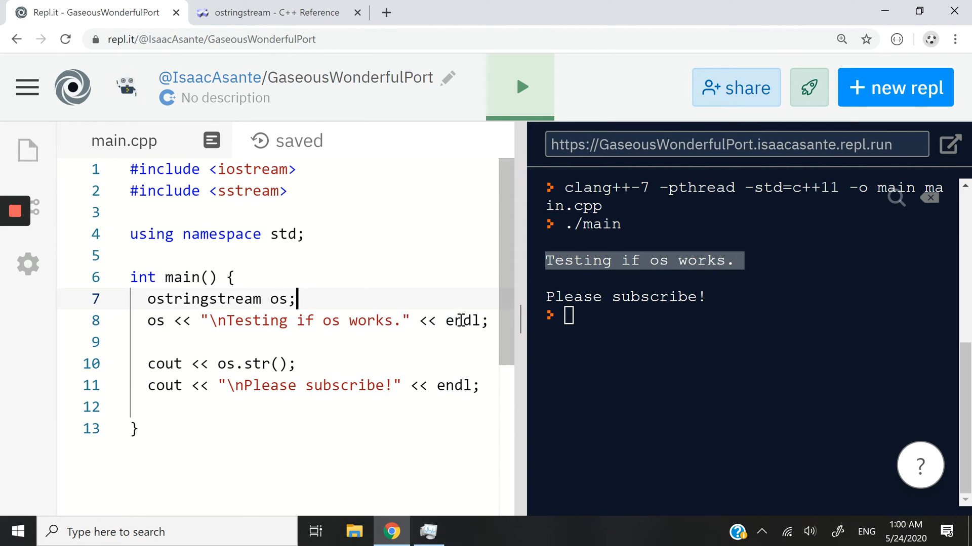
Declare string myvar = "\nThis is a variable." and append << myvar to the os line
text(string)
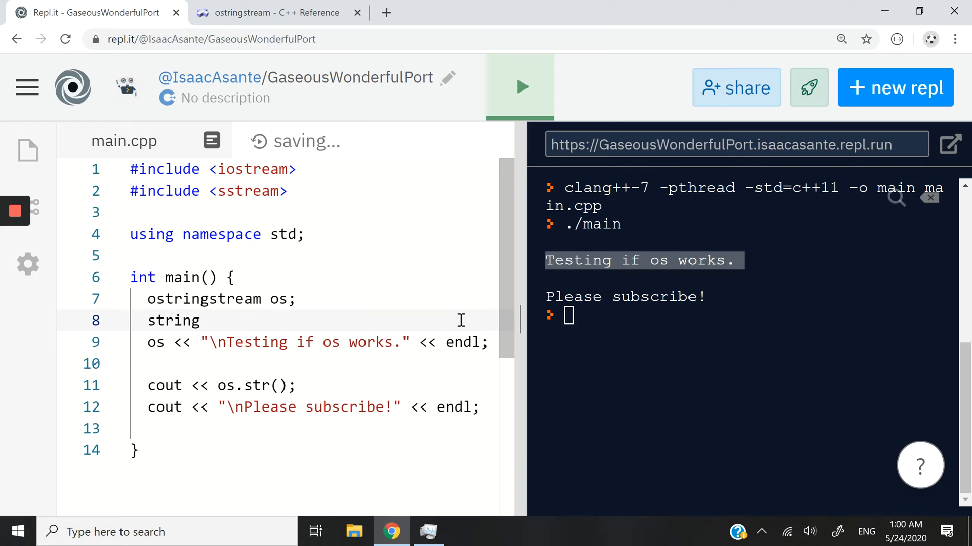
text(myvar = "")
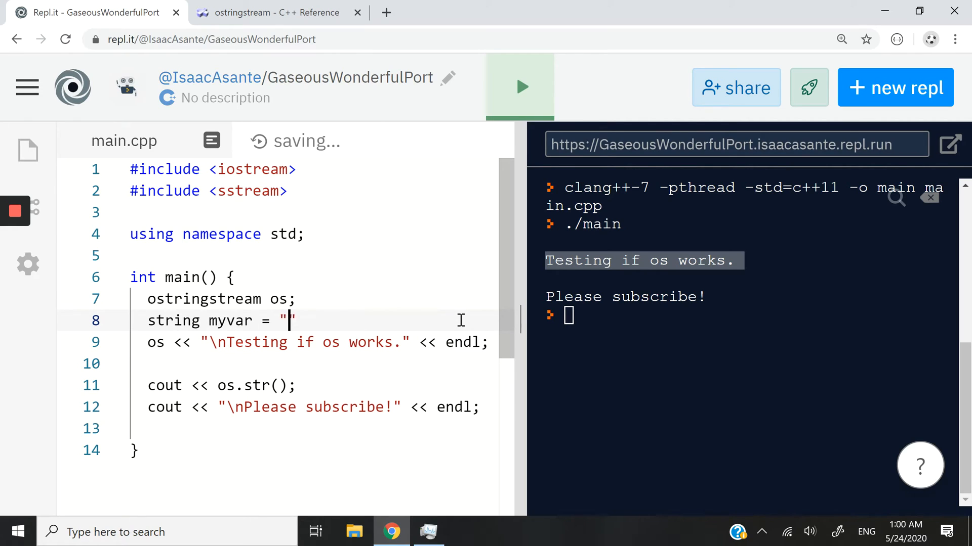
text(This is a varai)
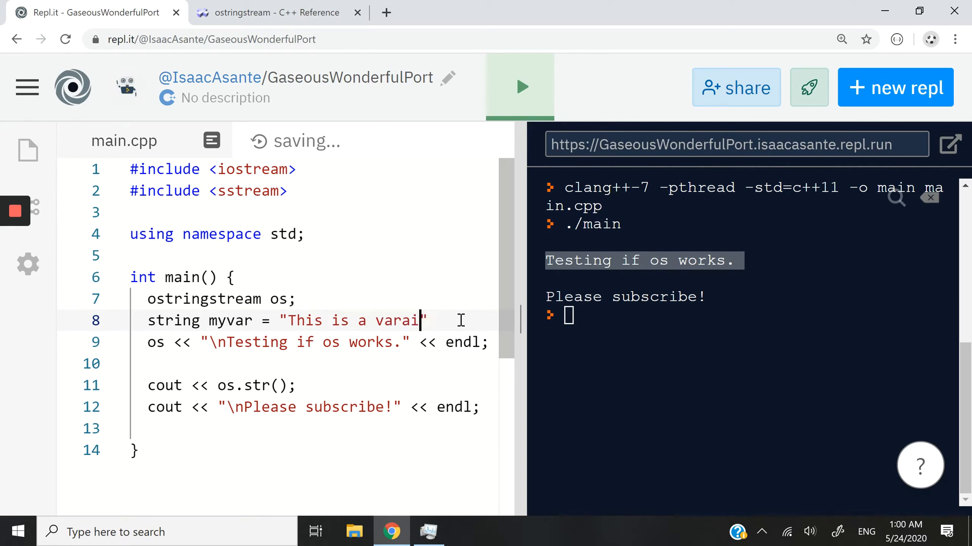
text(ble.";)
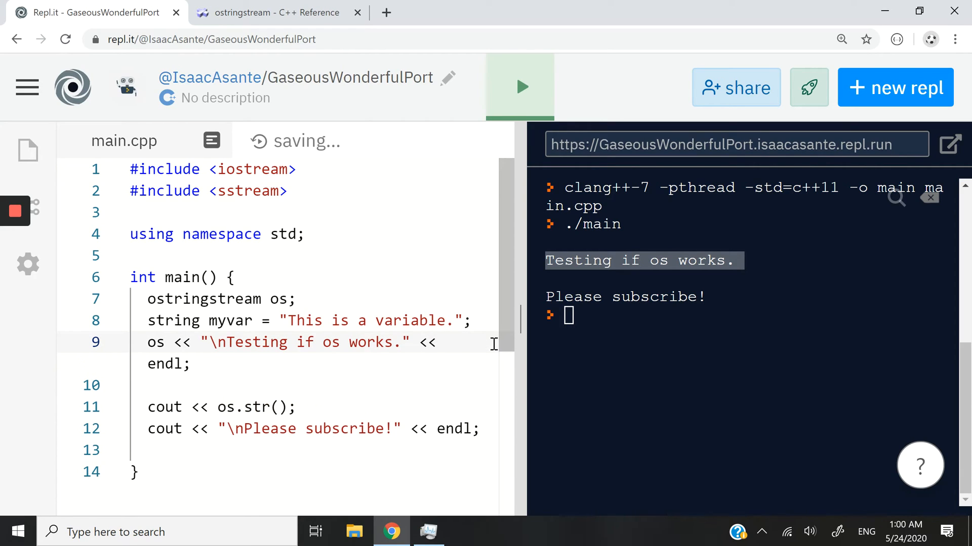
text(myvar <<)
click(315, 321)
text(\n)
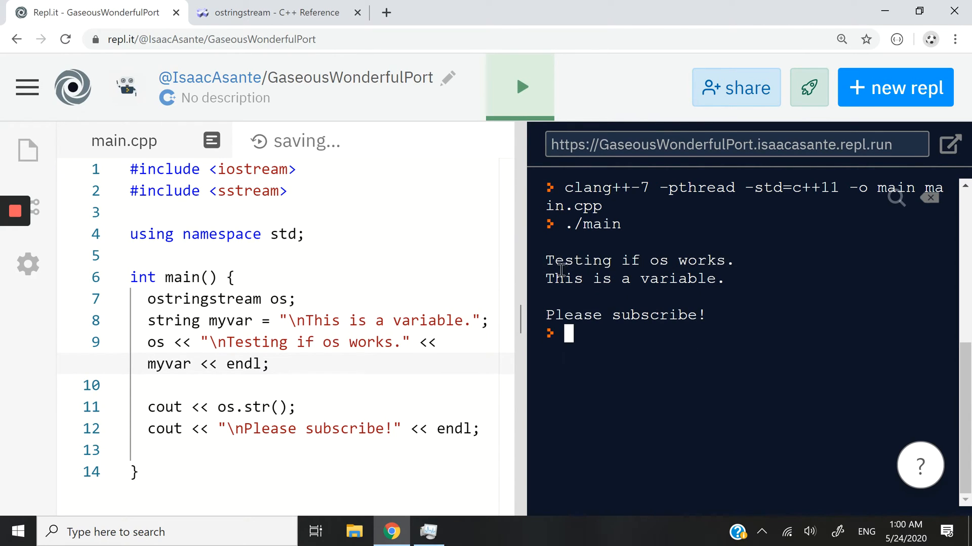
Highlight the printed "This is a variable." line in the run output
drag(545, 260, 735, 261)
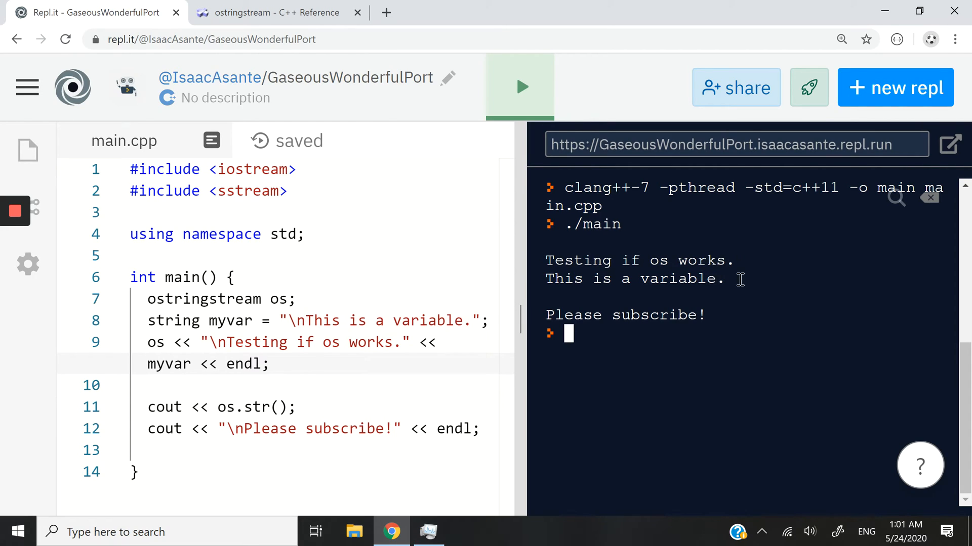
double_click(632, 279)
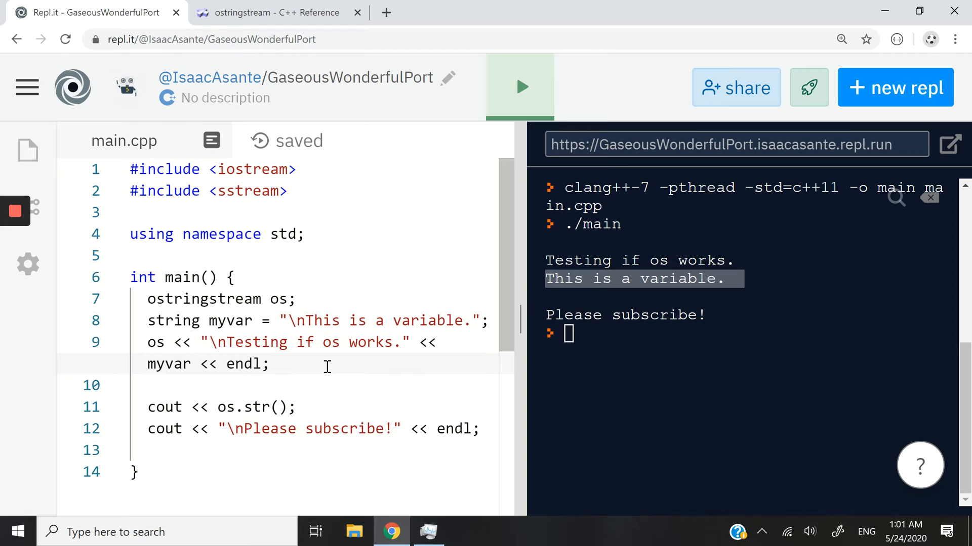
Add os.write("\nabc", 4); and run so "abc" prints above the subscribe line
text(os.)
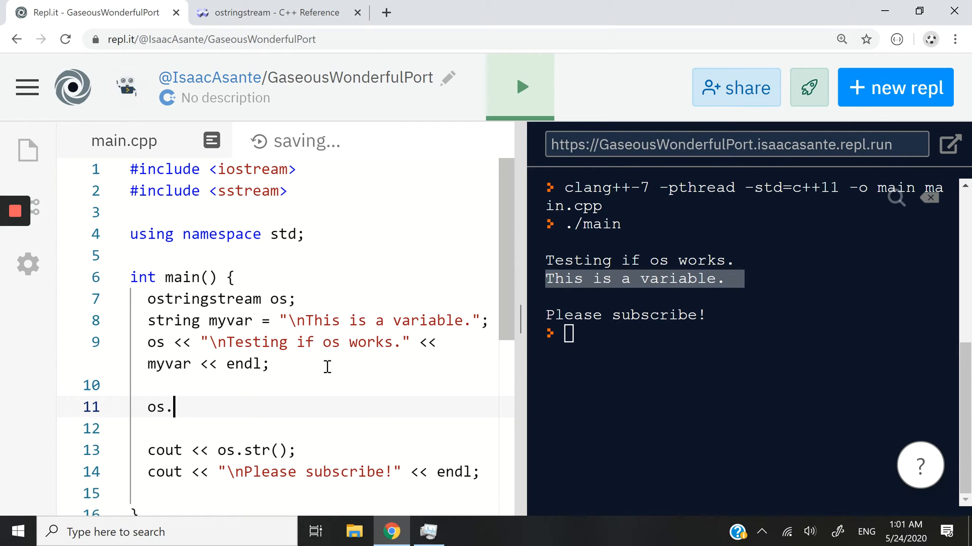
text(write())
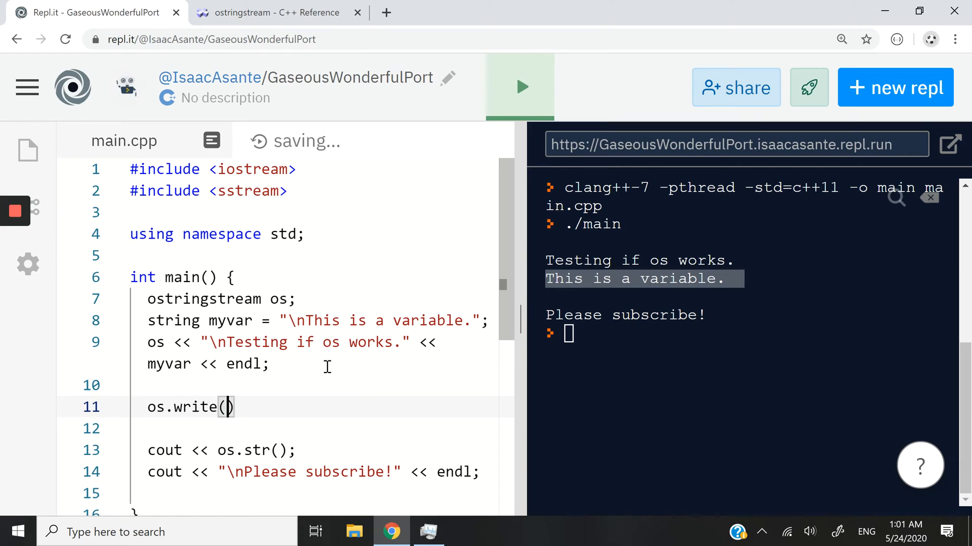
text("\n)
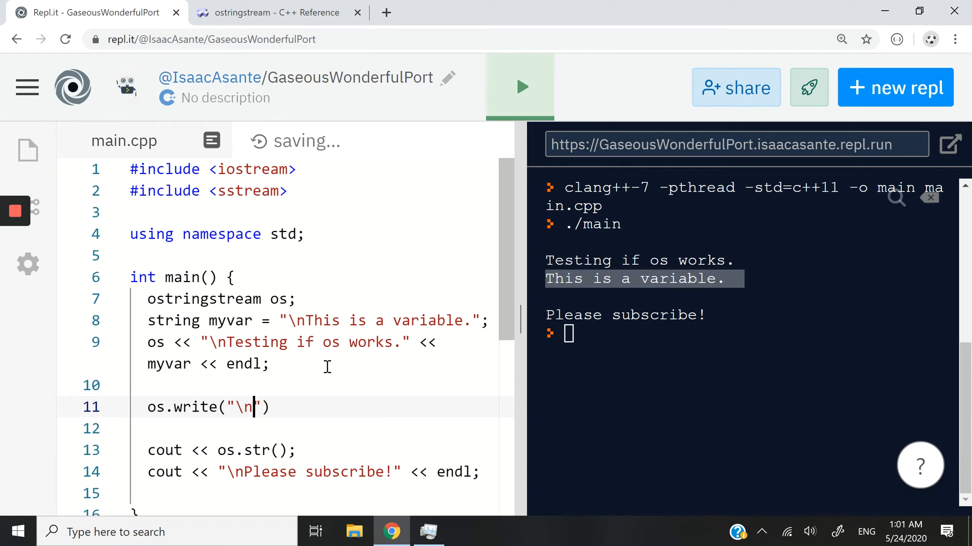
text(abc",)
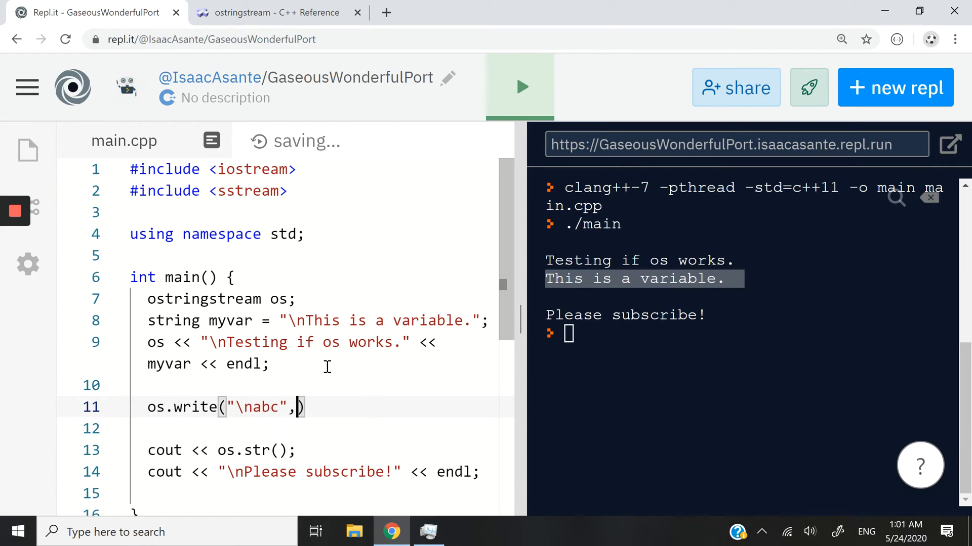
text(4);)
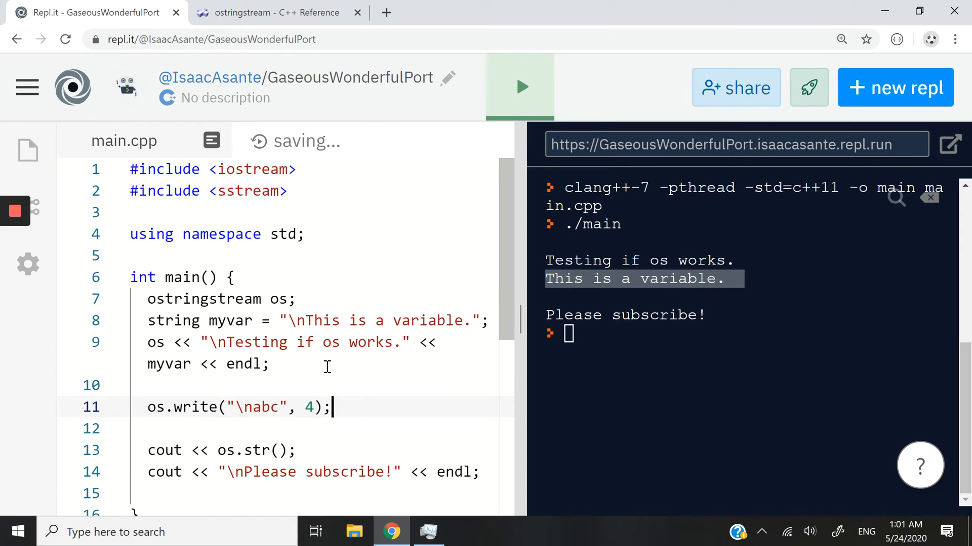
click(519, 87)
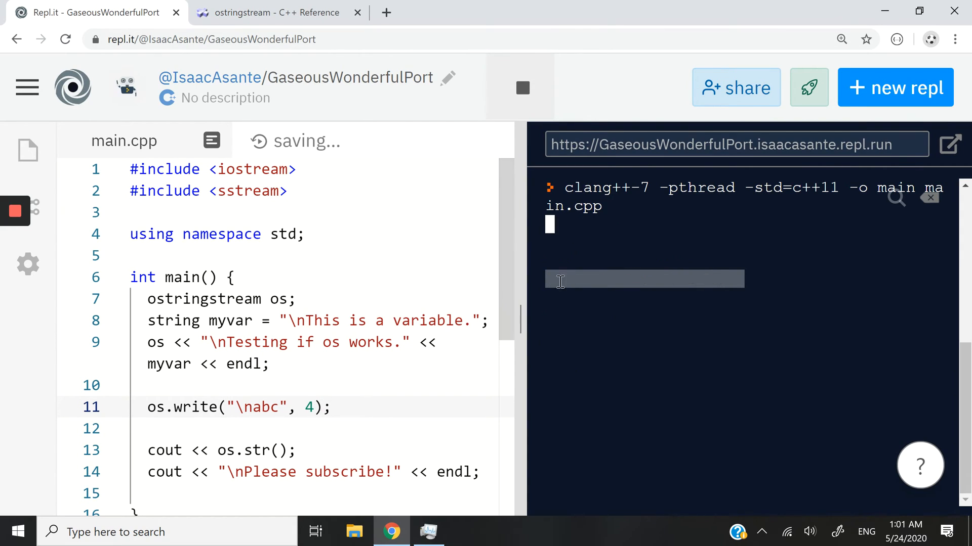
click(520, 87)
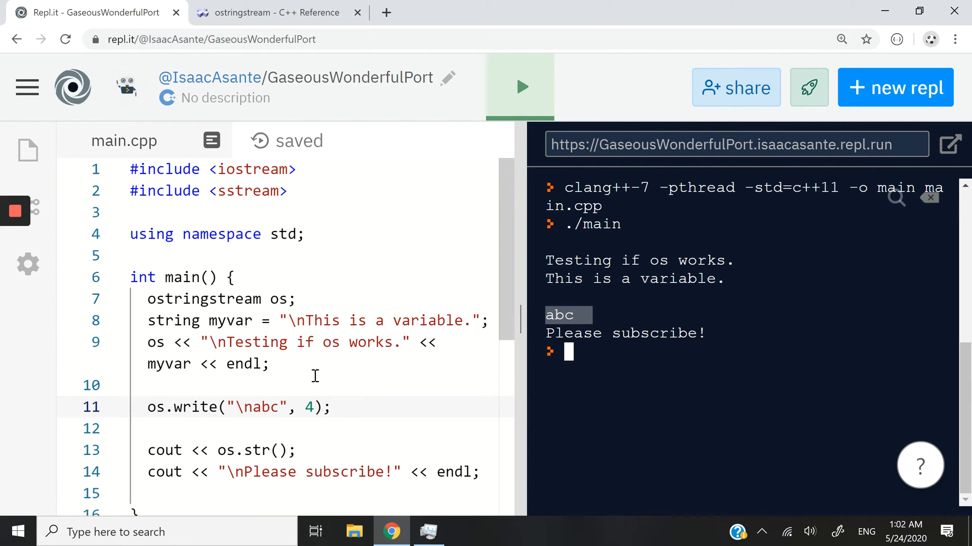
mouse_move(182, 403)
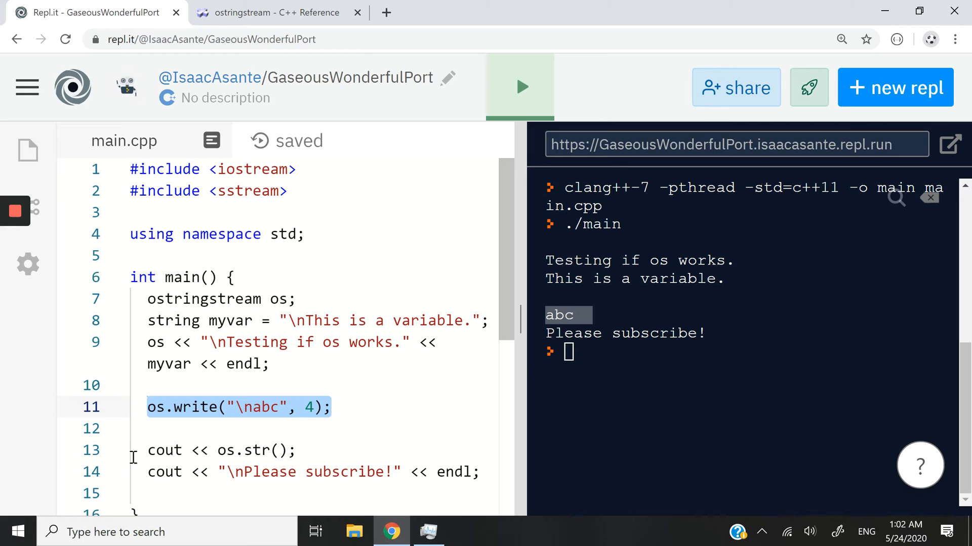
Comment out cout << os.str(); to show only "Please subscribe!" prints, then restore the line
text(//)
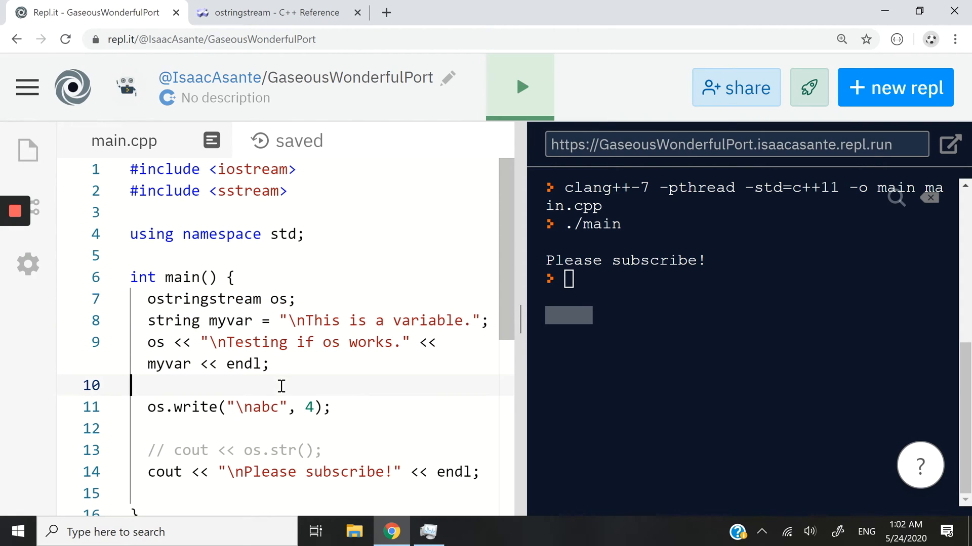
click(147, 451)
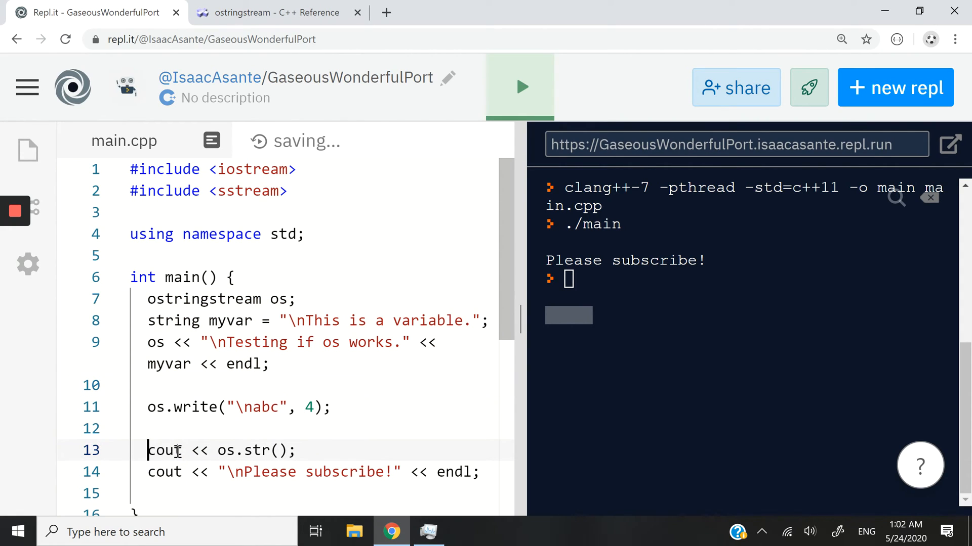
triple_click(186, 450)
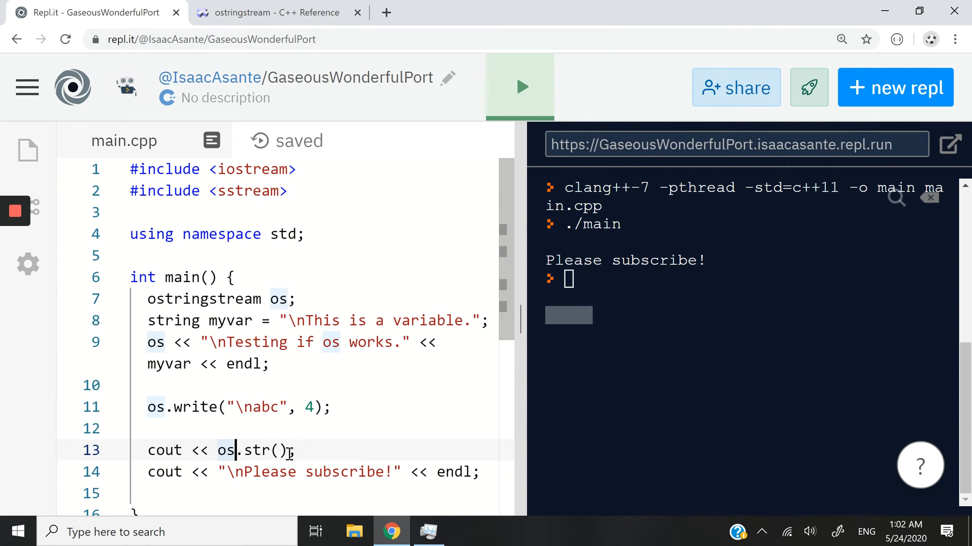
double_click(254, 450)
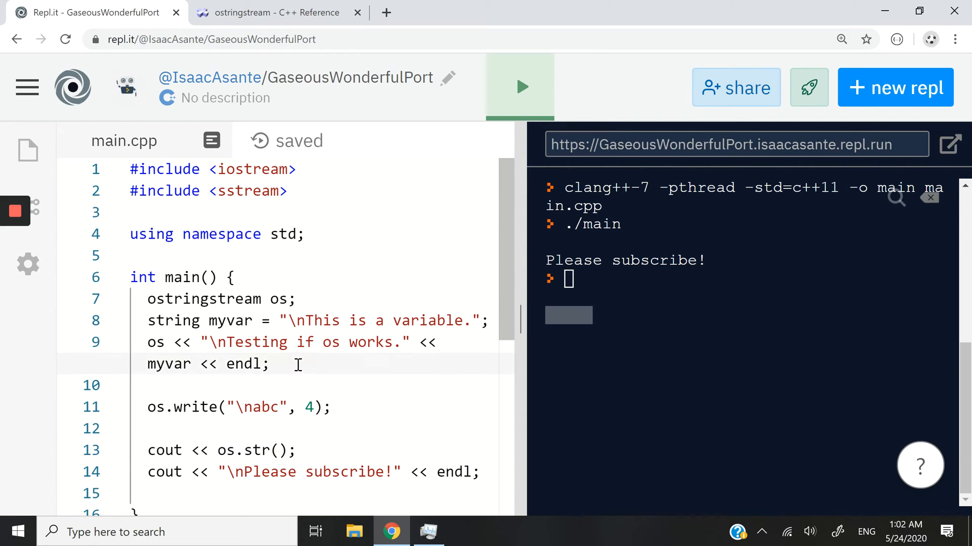
mouse_move(424, 302)
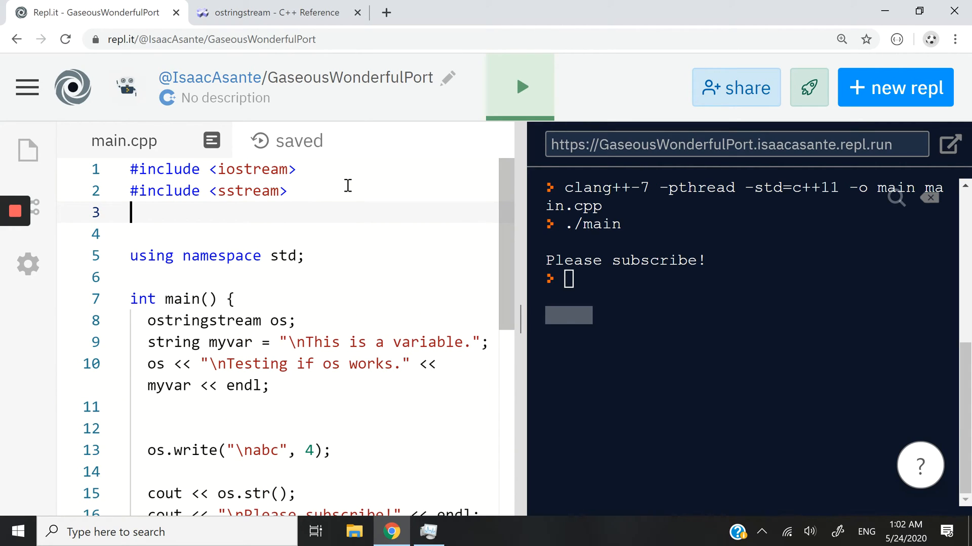
Include <iomanip>, stream setw(20) << "Formatted." into os and run to see it indented
text(#includ)
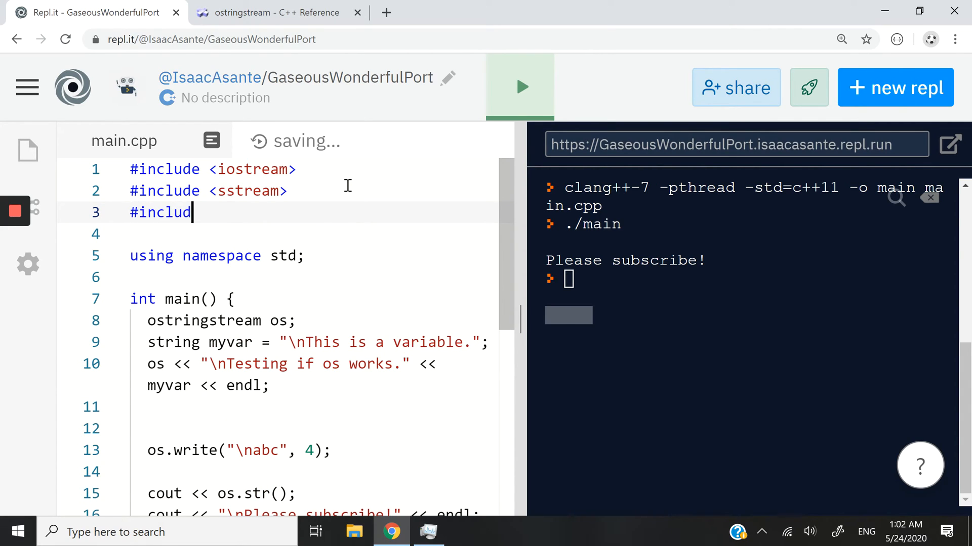
text(e <iomanip>)
click(313, 429)
text(os << setw()
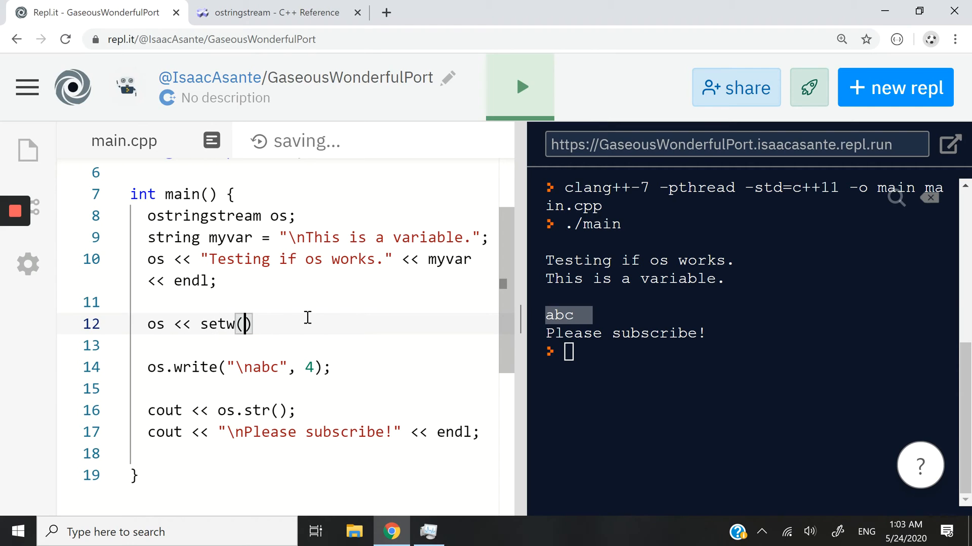
text(20)
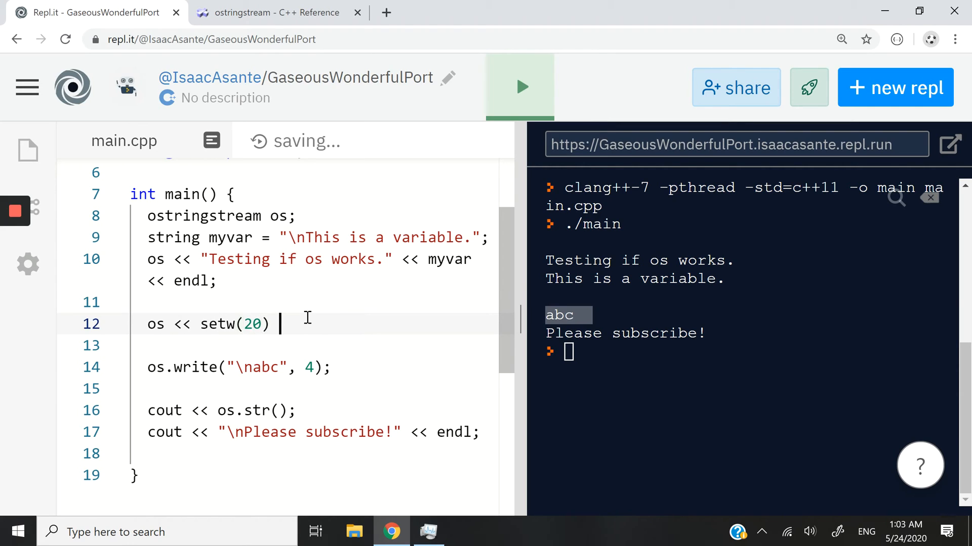
text(<< "Formatted." << endl;)
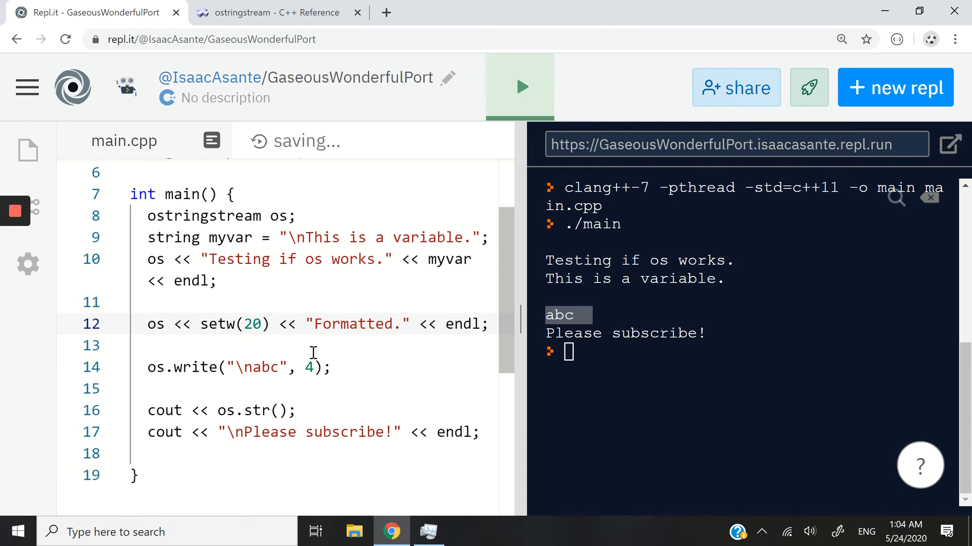
click(519, 87)
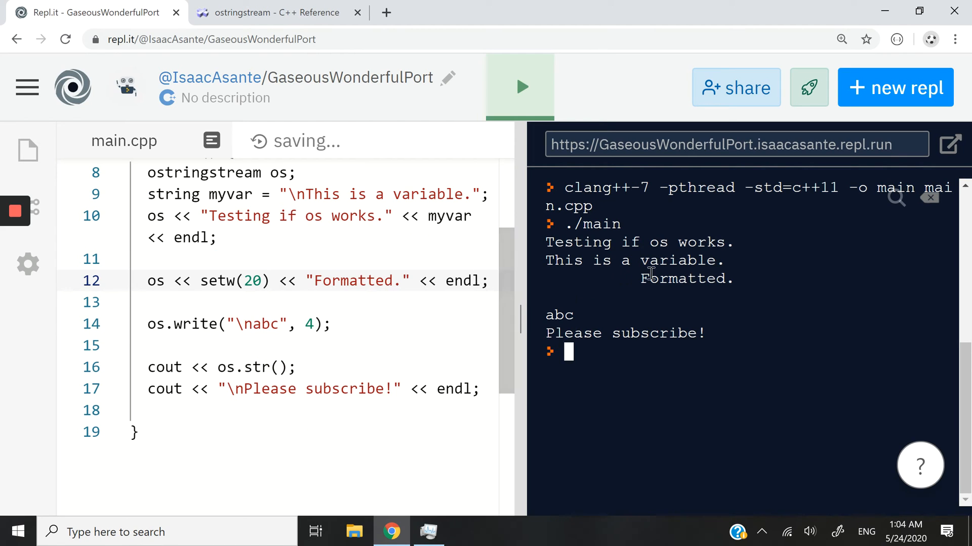
Insert left after setw(20) to print flush left, then change it to right for right alignment
double_click(681, 278)
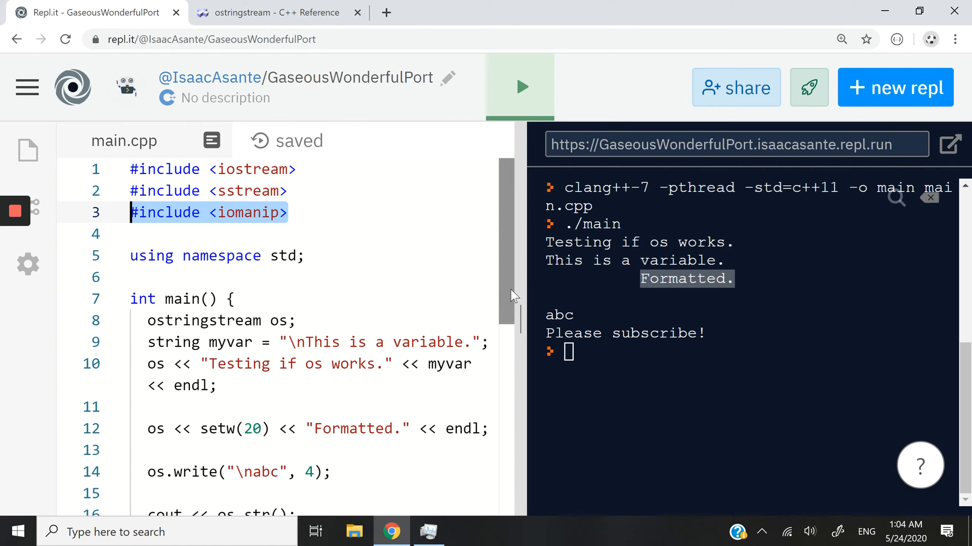
scroll(down, 3)
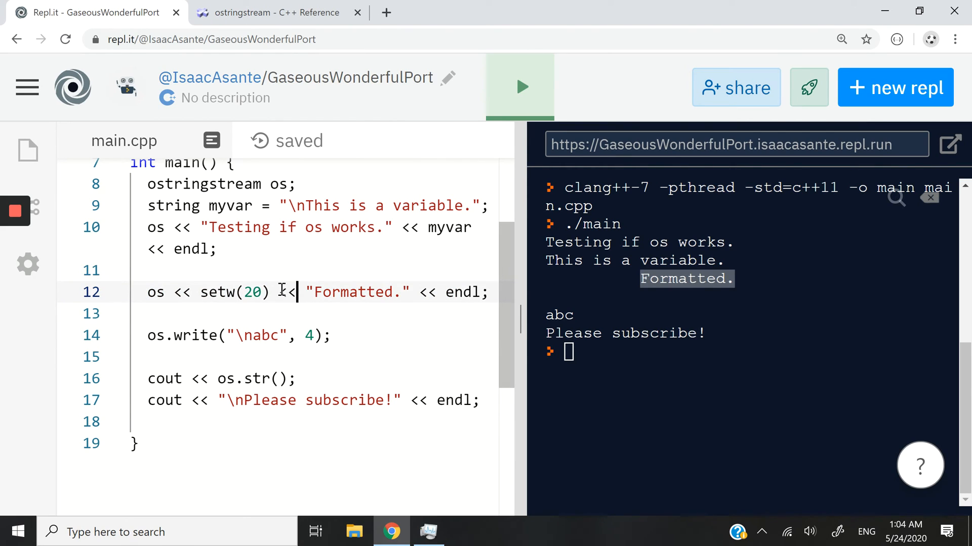
text(left)
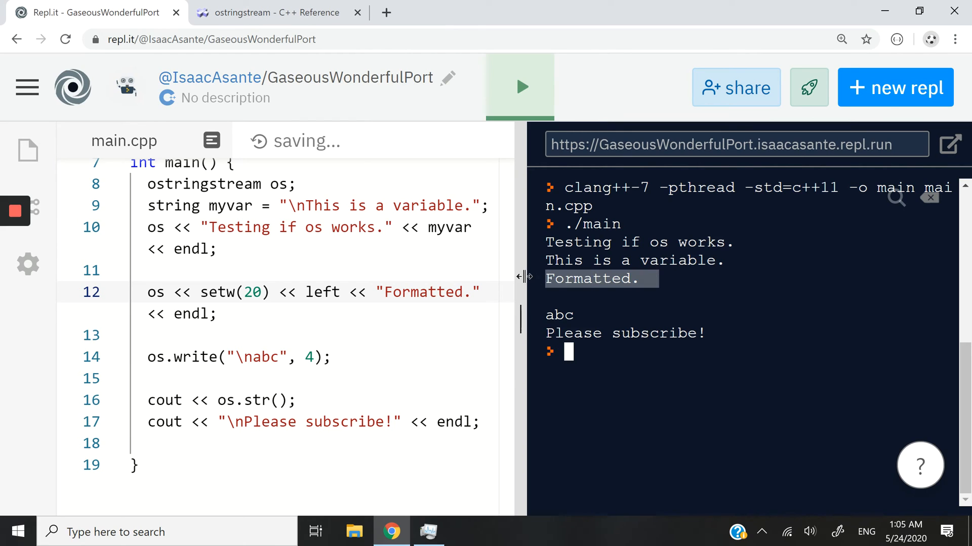
text(right)
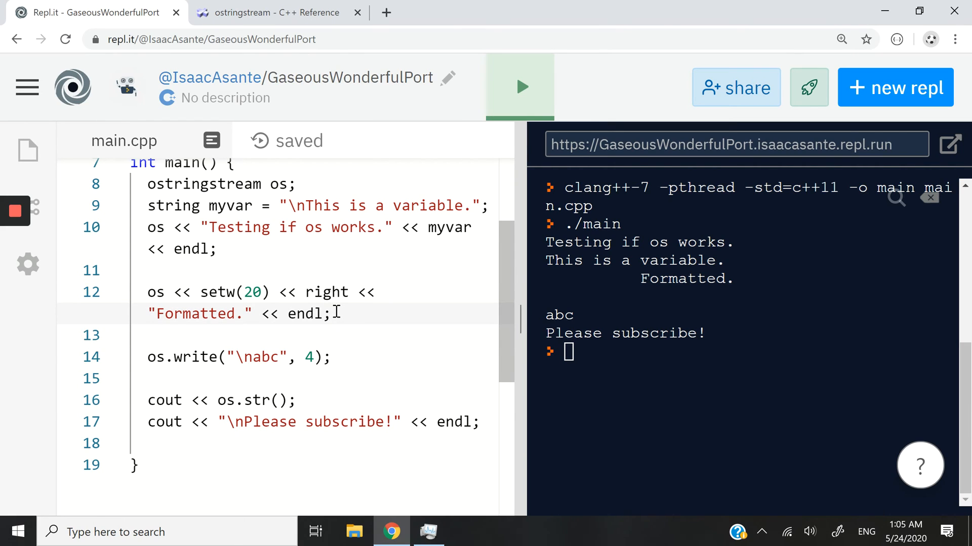
Stream 567.948885556 into os, see it print as 567.949, then insert fixed << before it
text(os <<)
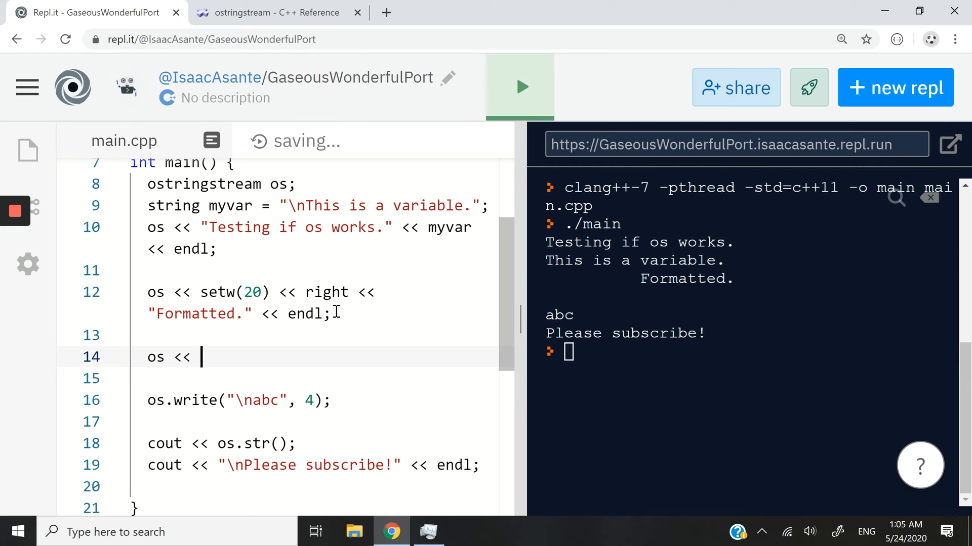
text(567)
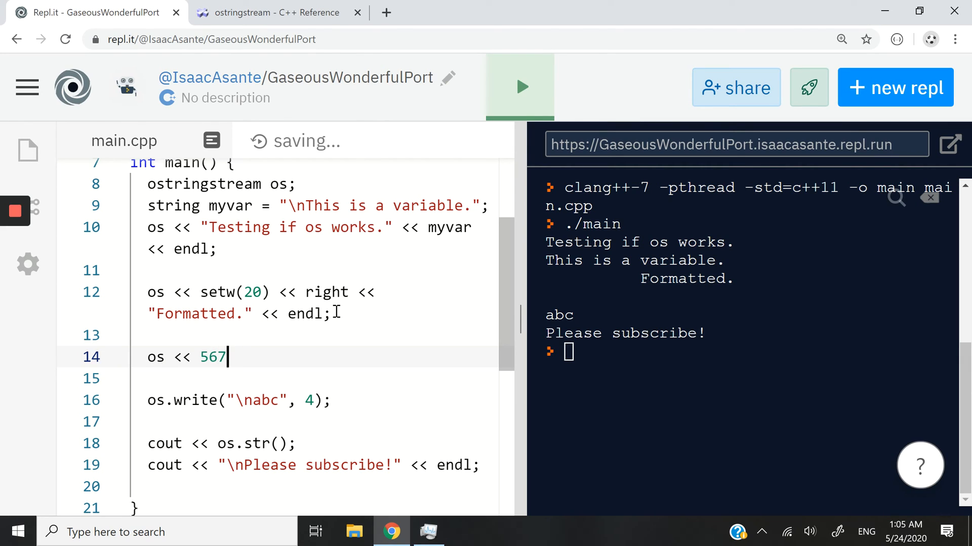
text(.)
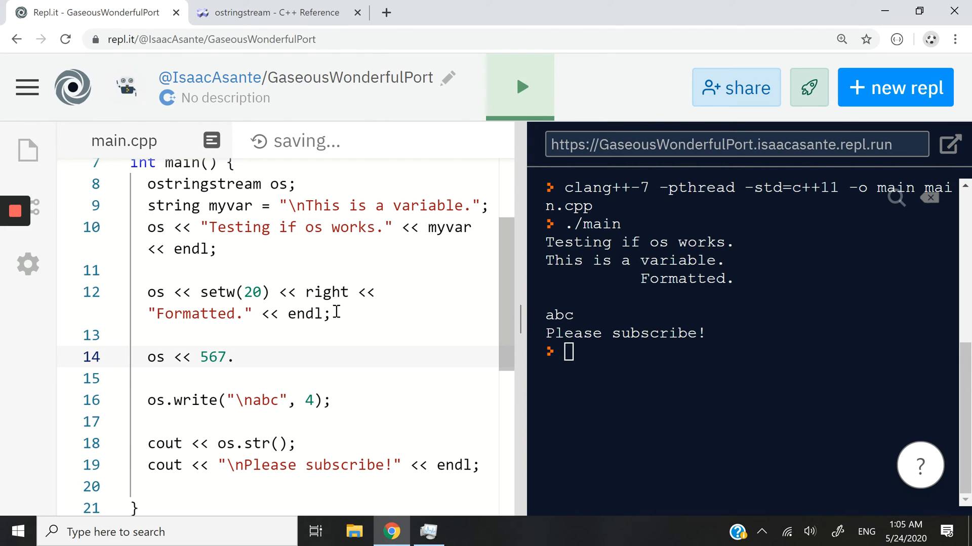
text(948885556 << endl;)
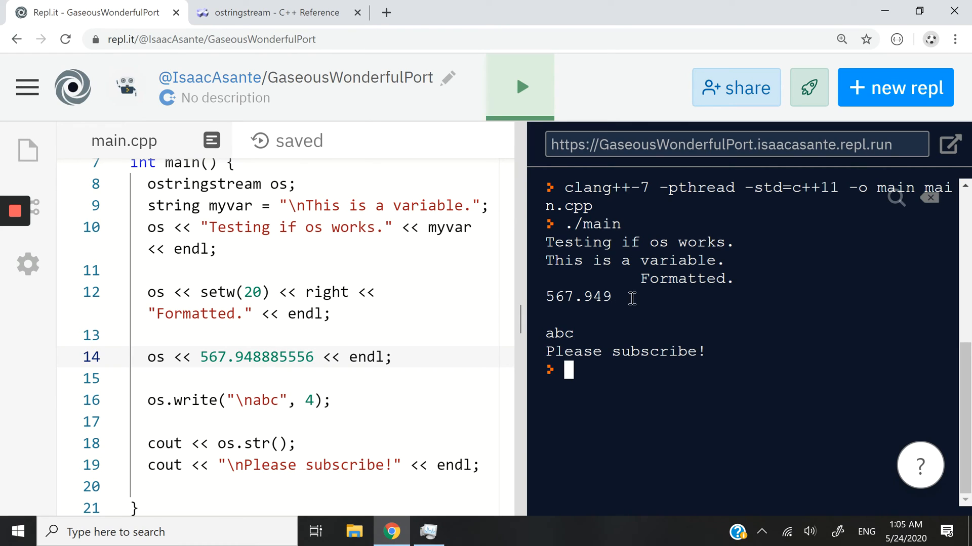
double_click(578, 297)
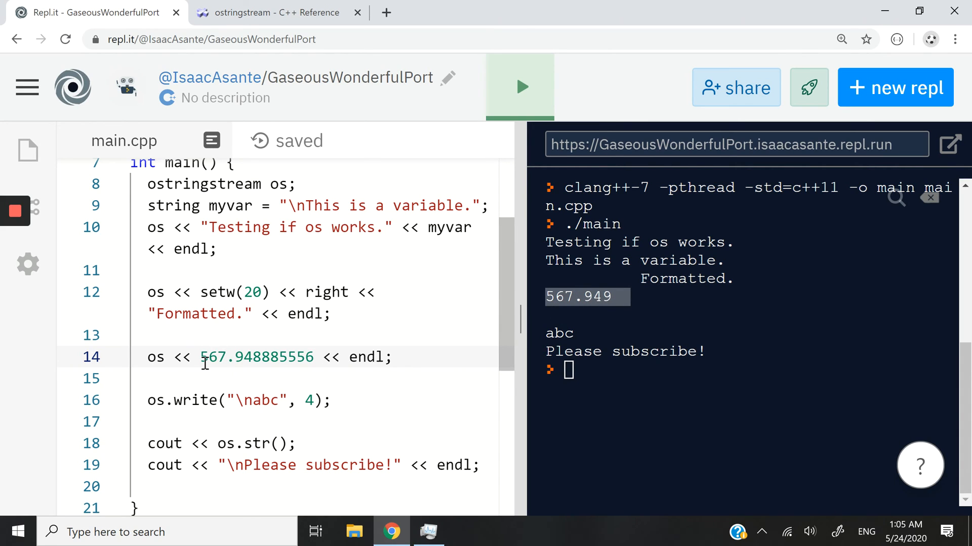
text(fixed <<)
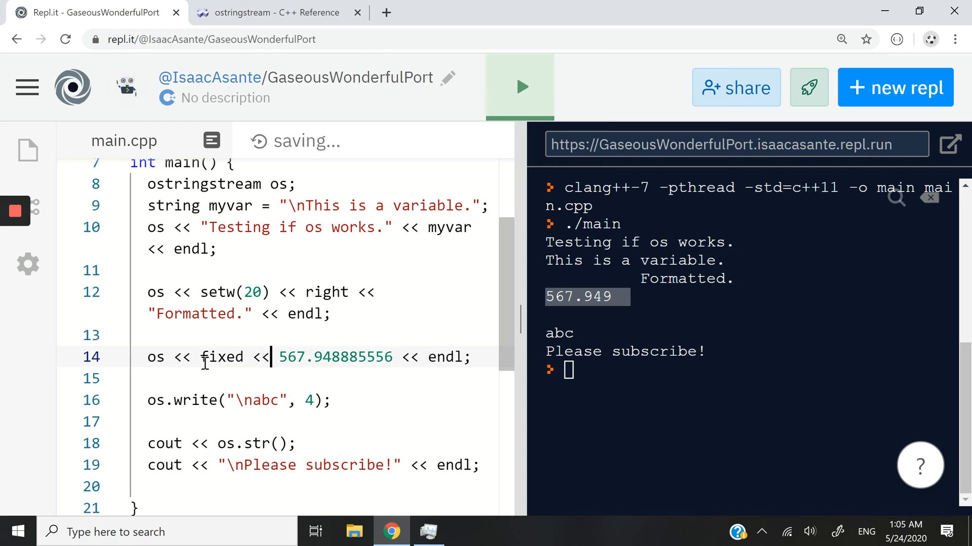
Rerun to see 567.948886, then insert setprecision(10) before the number on line 14
click(519, 86)
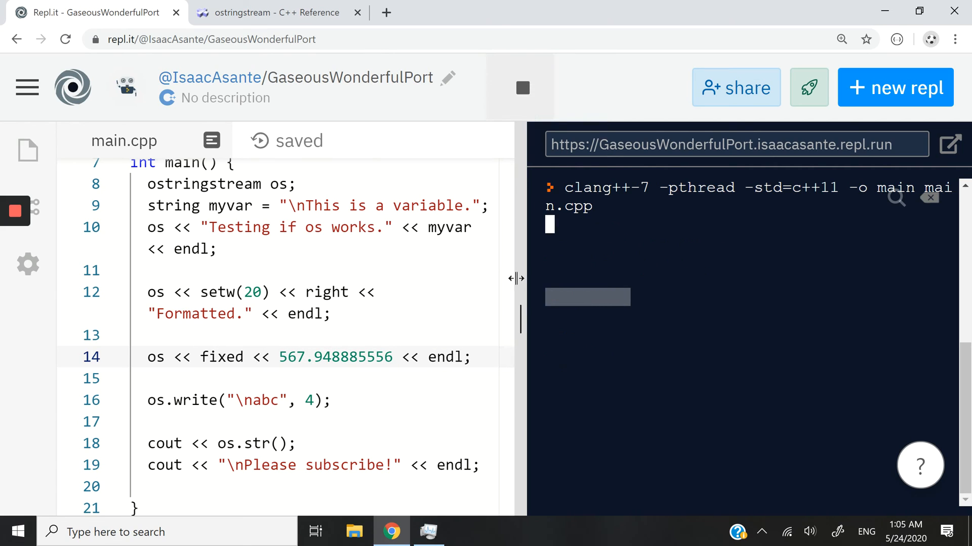
click(519, 86)
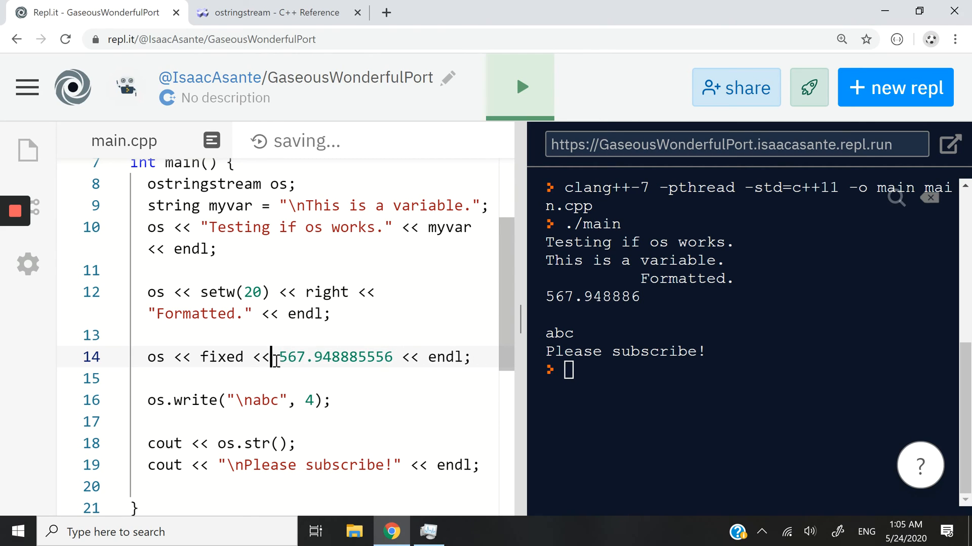
text(setpreci)
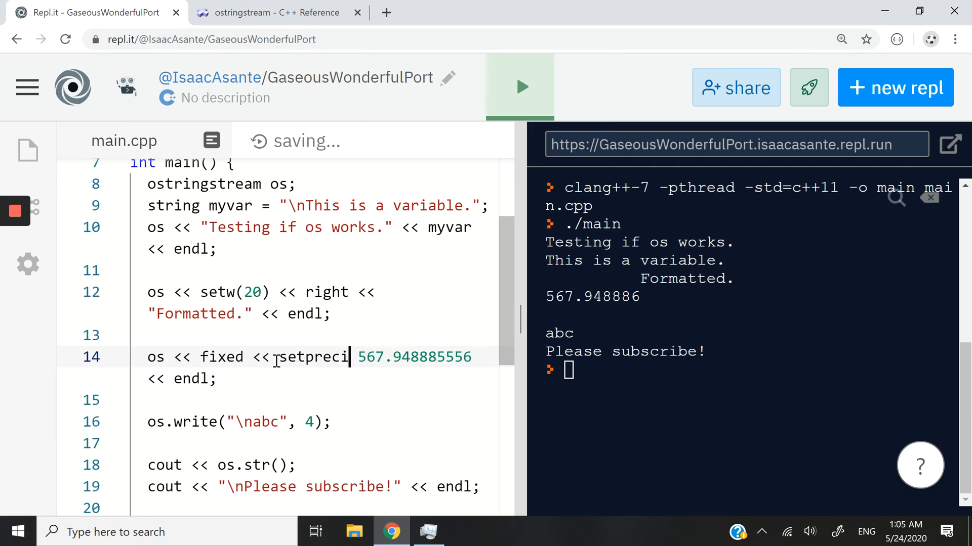
text(sion())
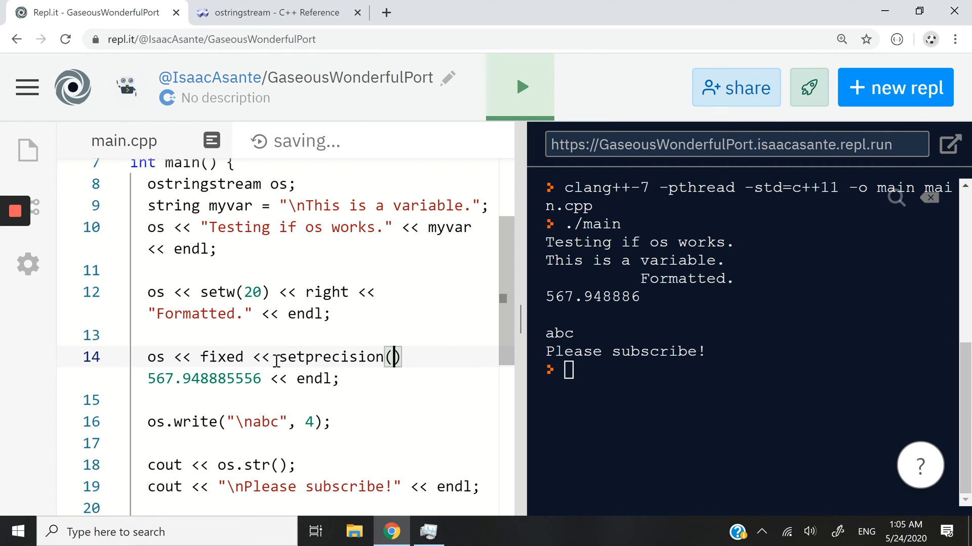
text(10)
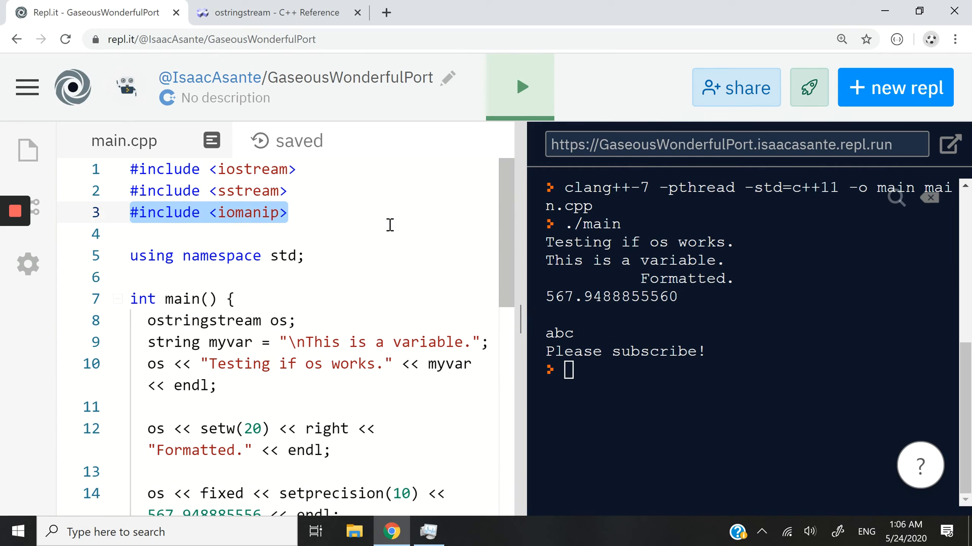
scroll(down, 3)
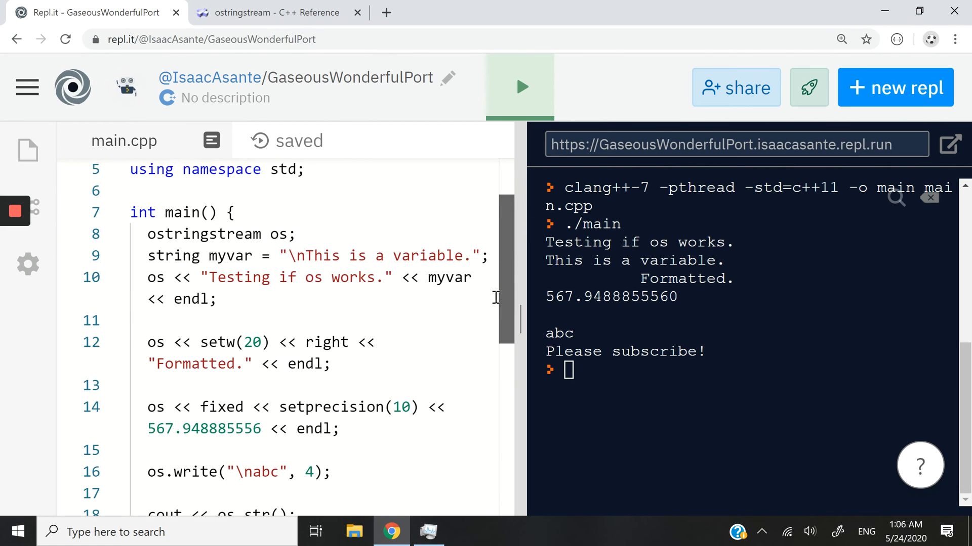
scroll(down, 3)
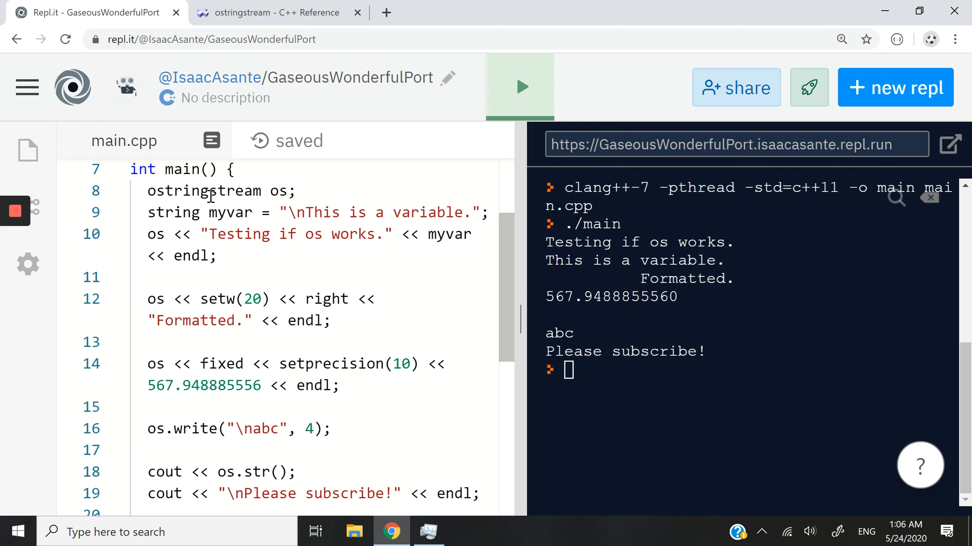
double_click(278, 190)
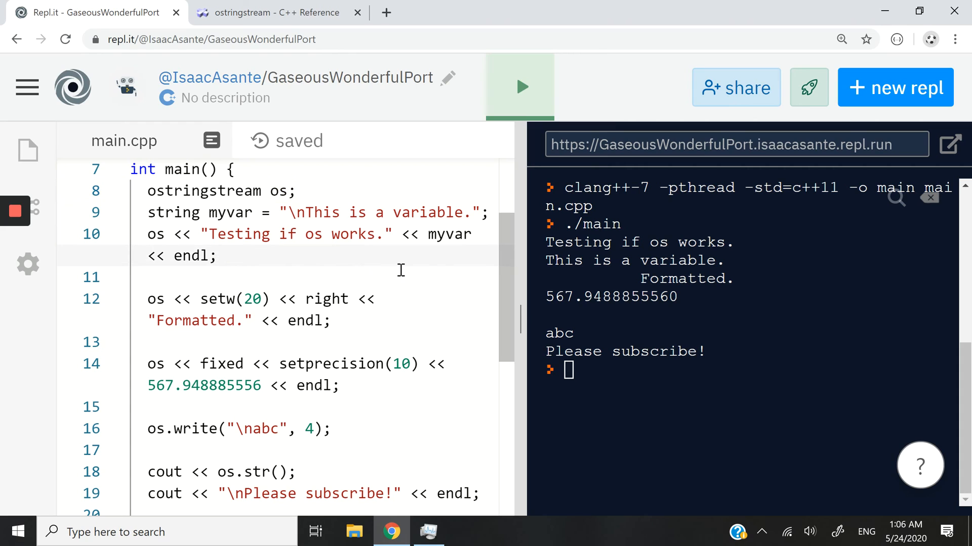
mouse_move(442, 270)
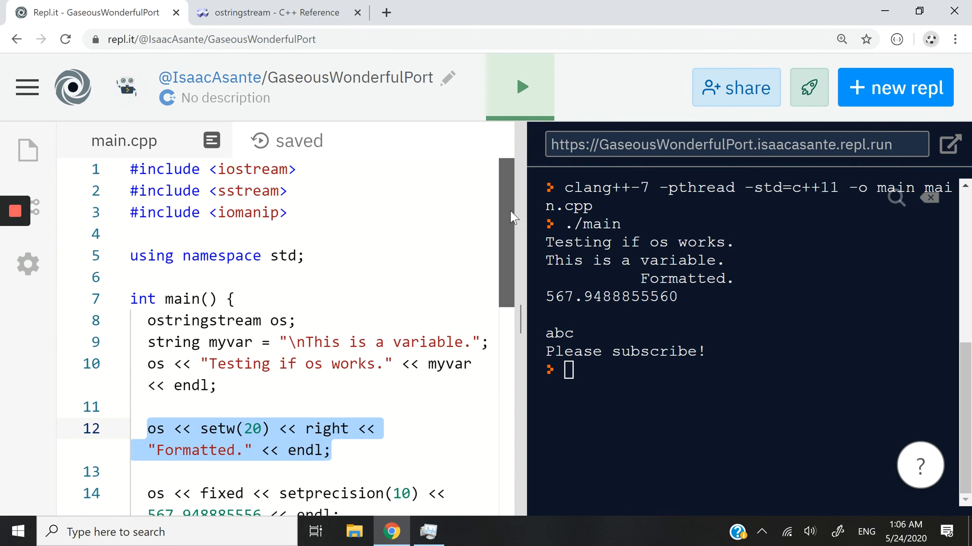
scroll(down, 3)
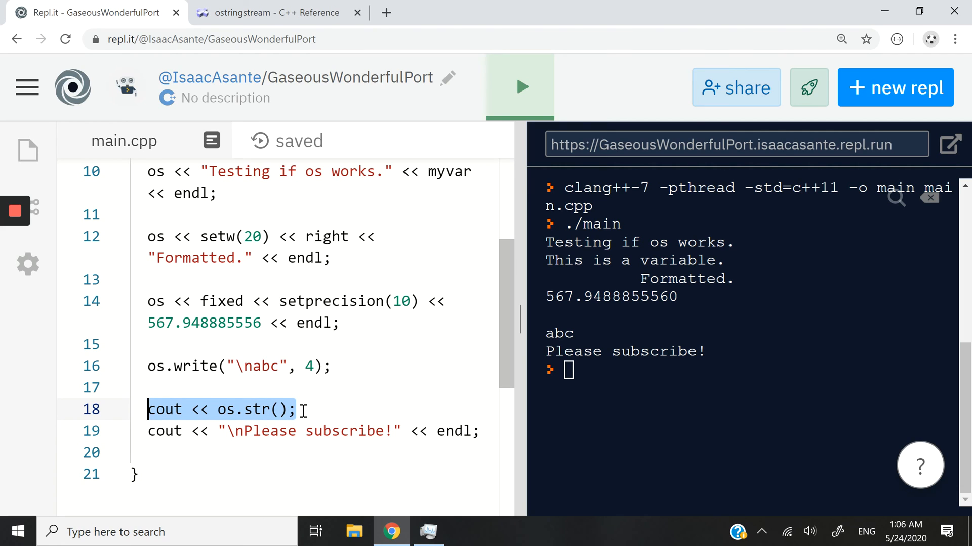
click(236, 409)
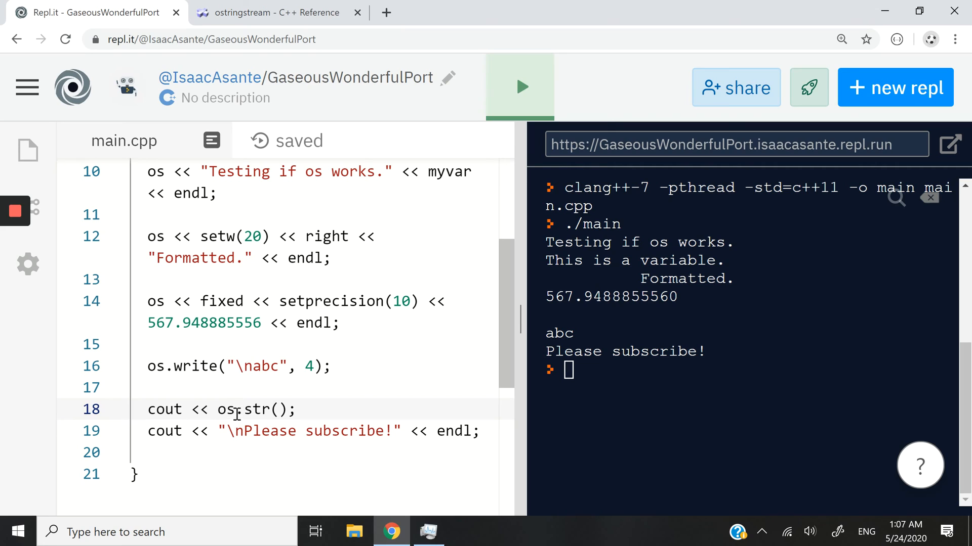
double_click(259, 409)
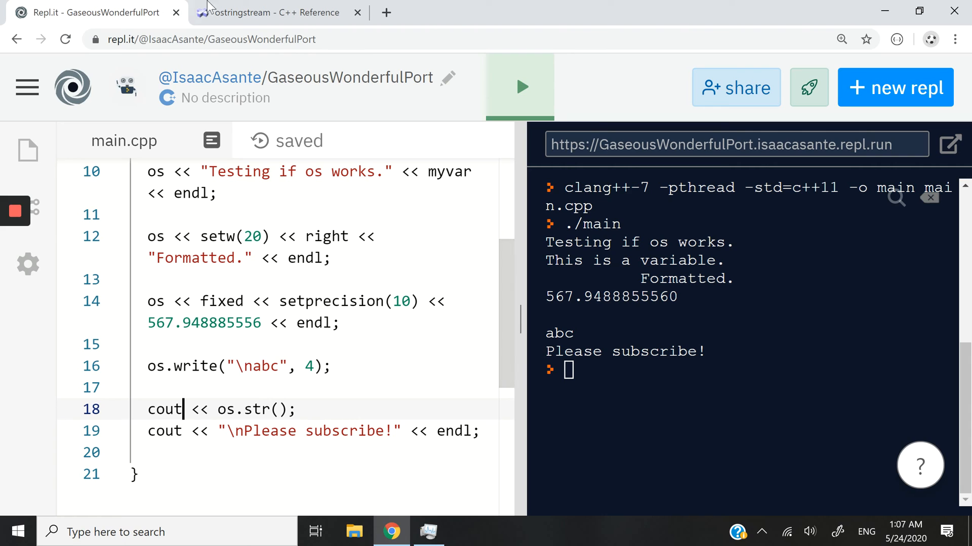
click(271, 12)
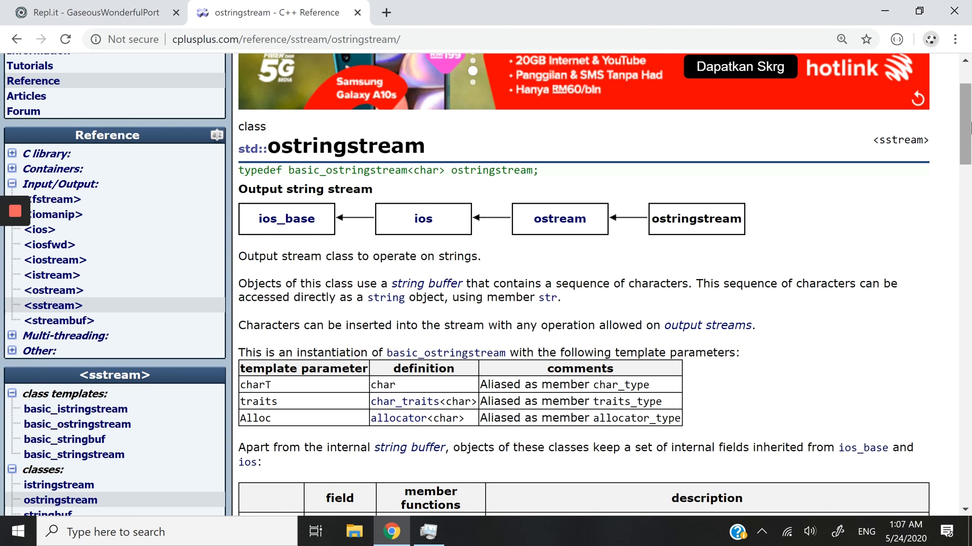
scroll(down, 3)
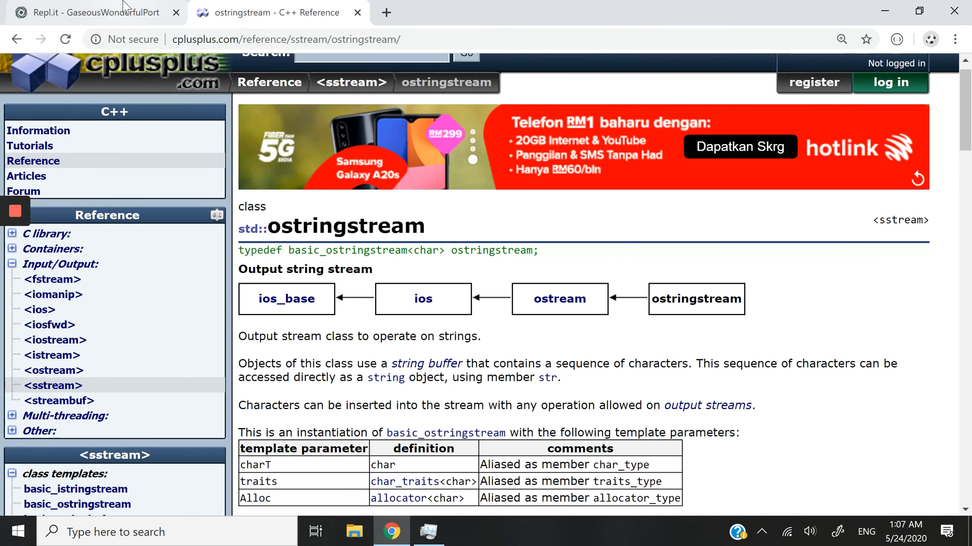
click(90, 12)
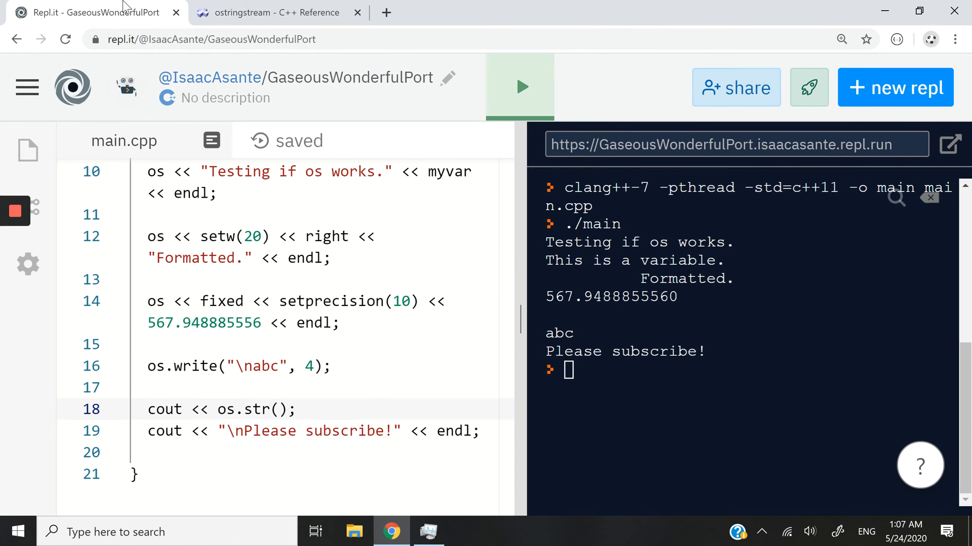